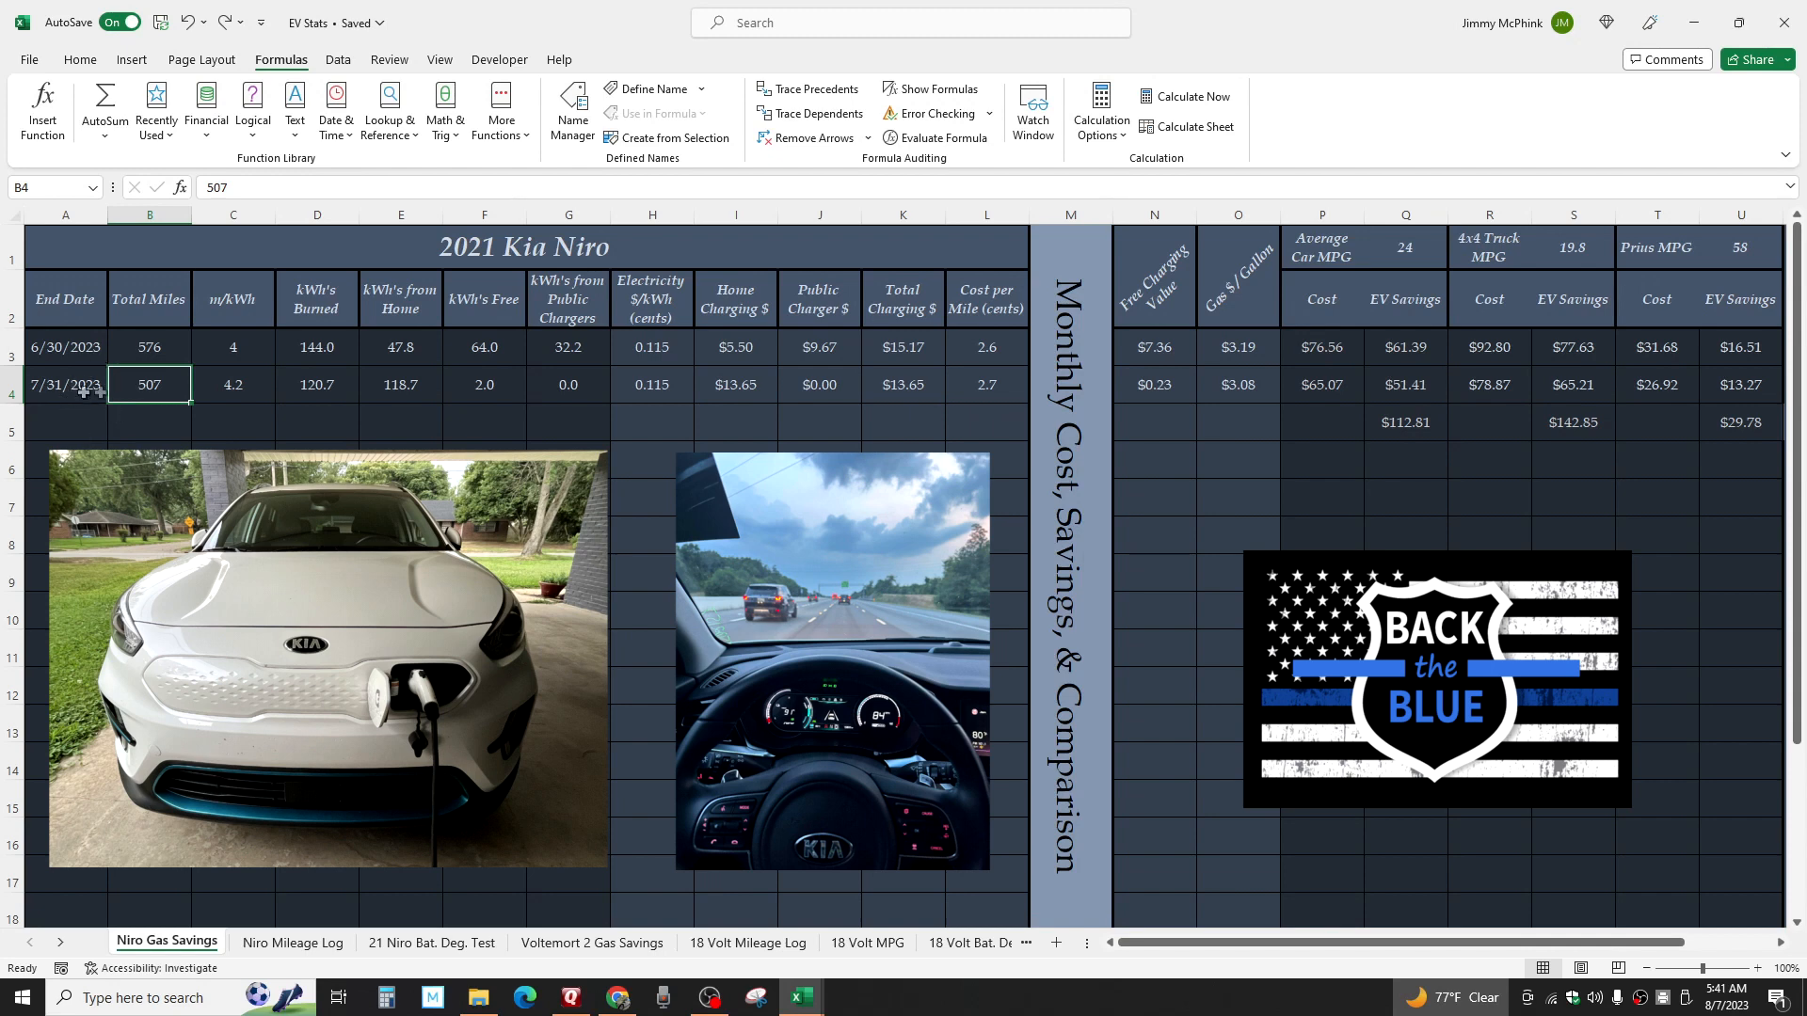
pyautogui.click(233, 384)
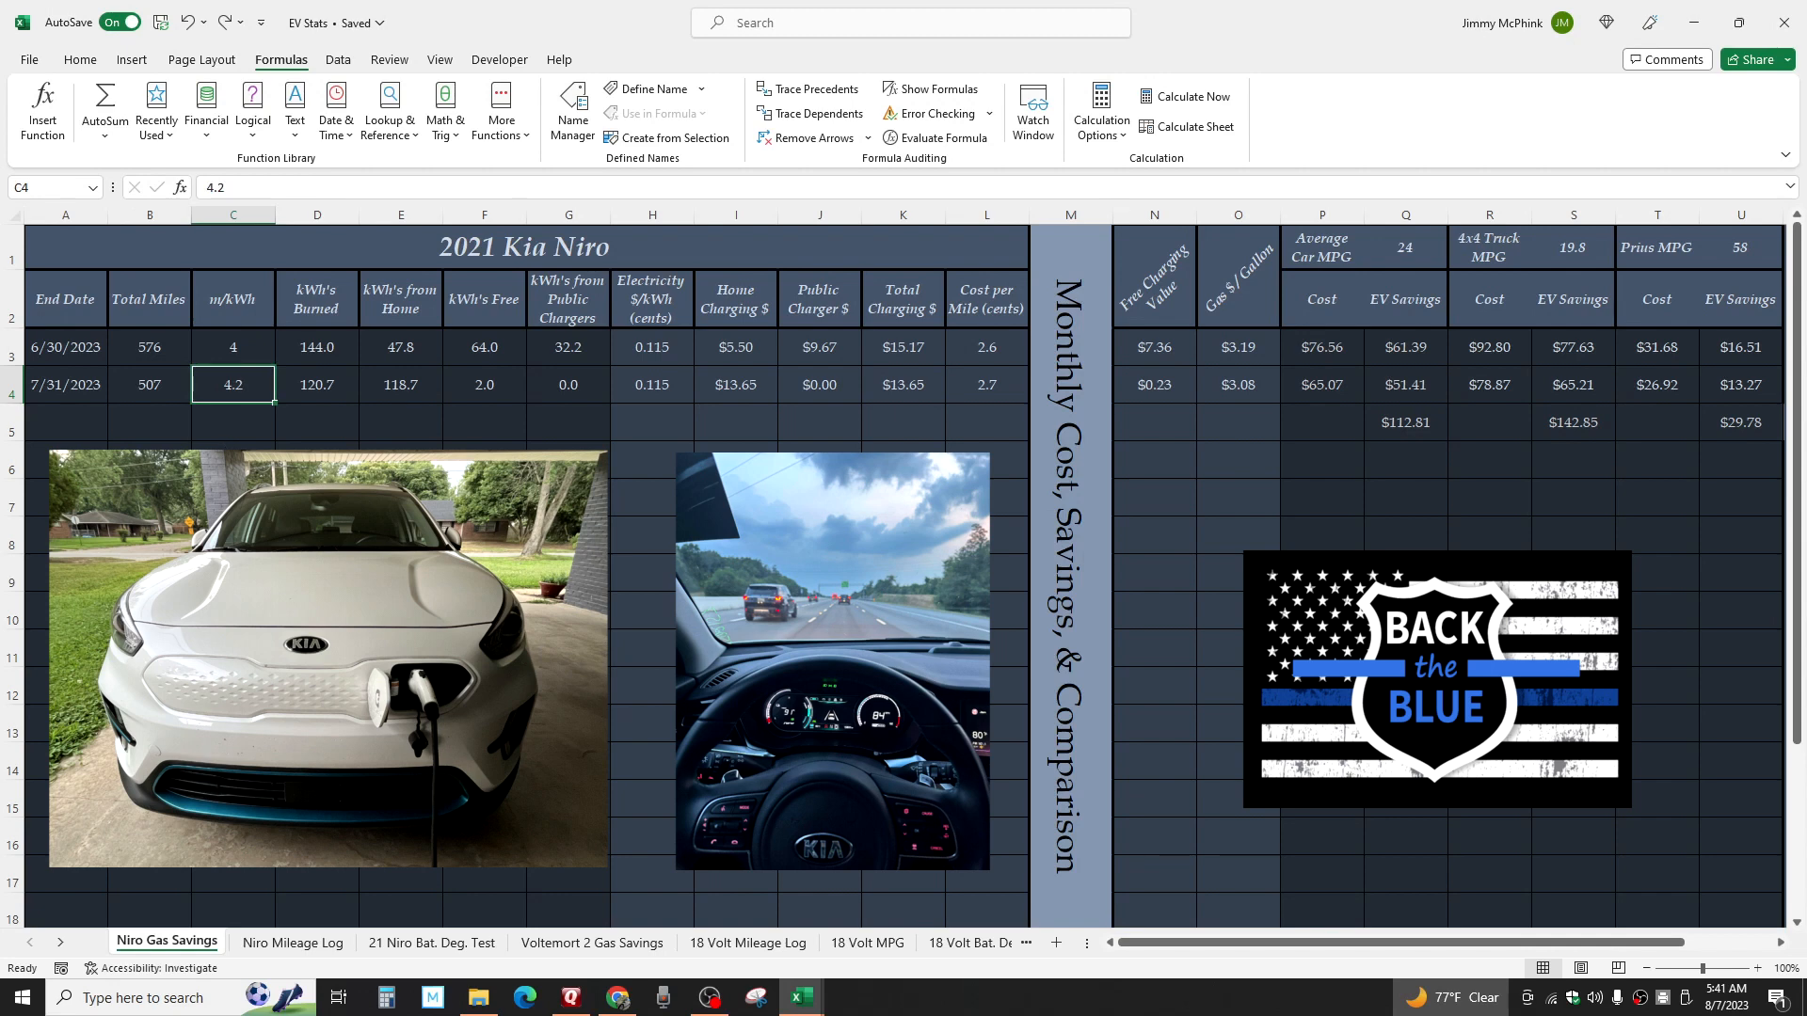
pyautogui.click(316, 384)
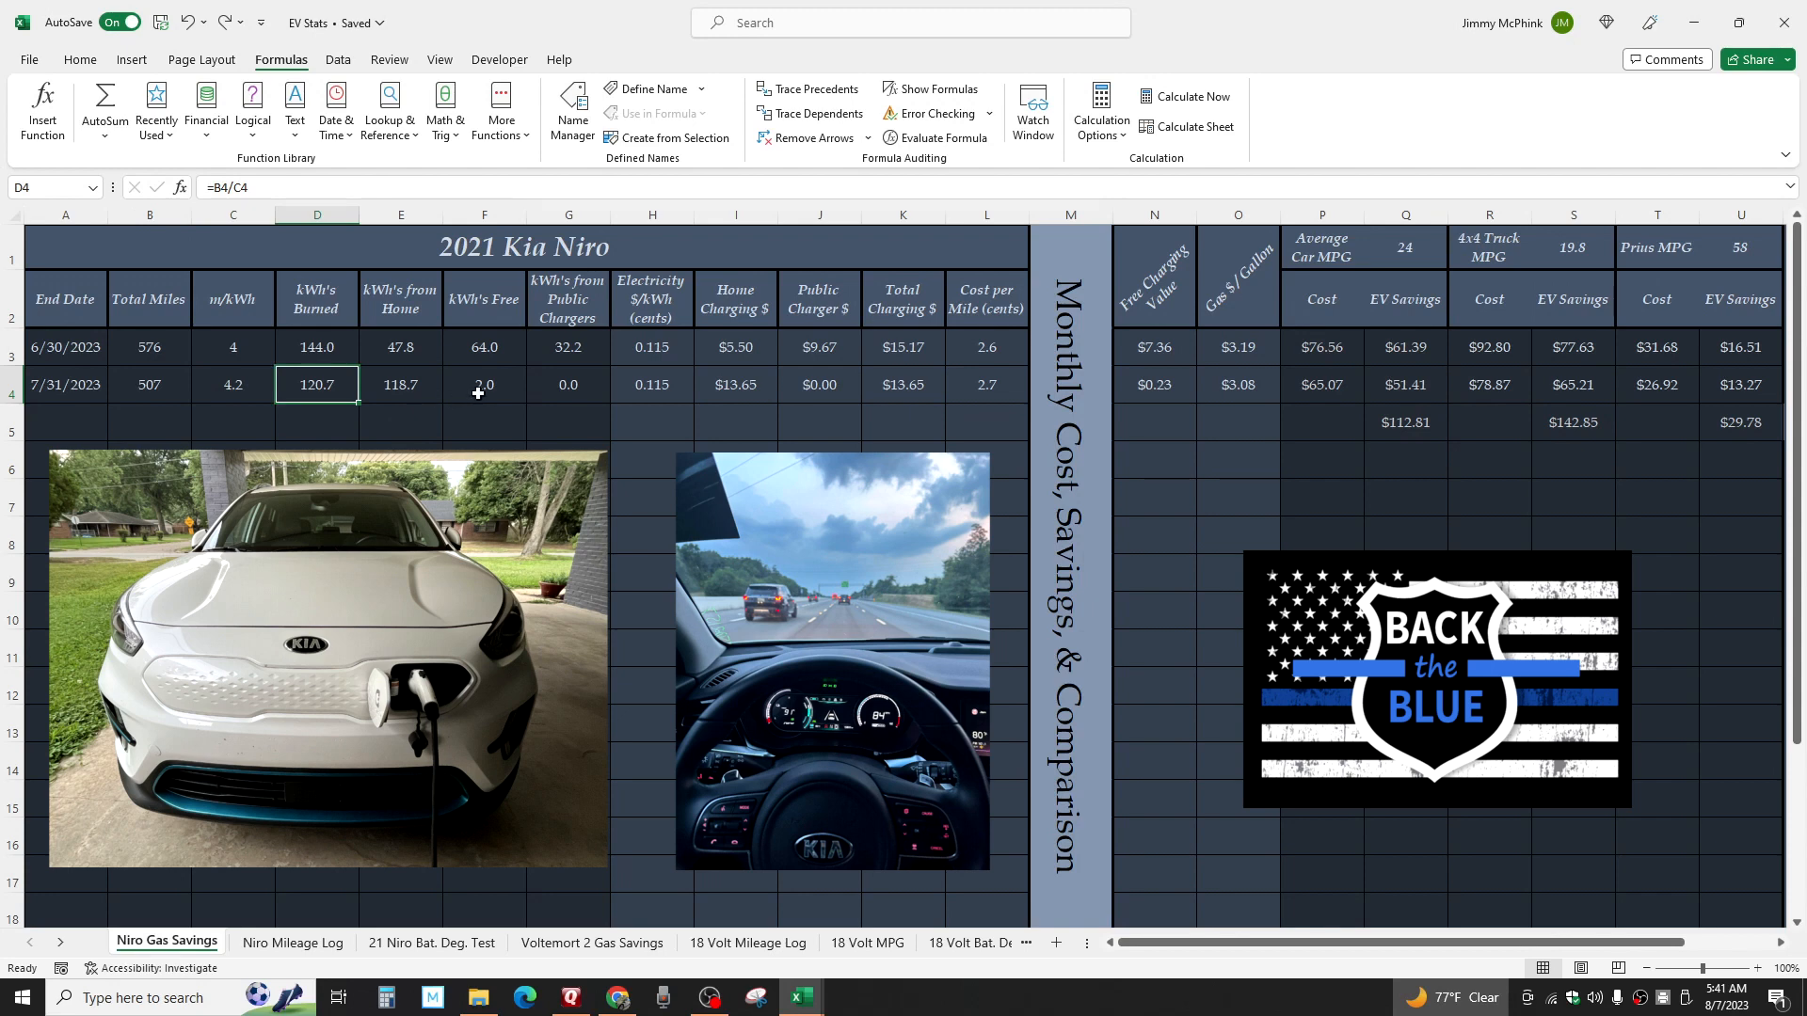
pyautogui.click(484, 384)
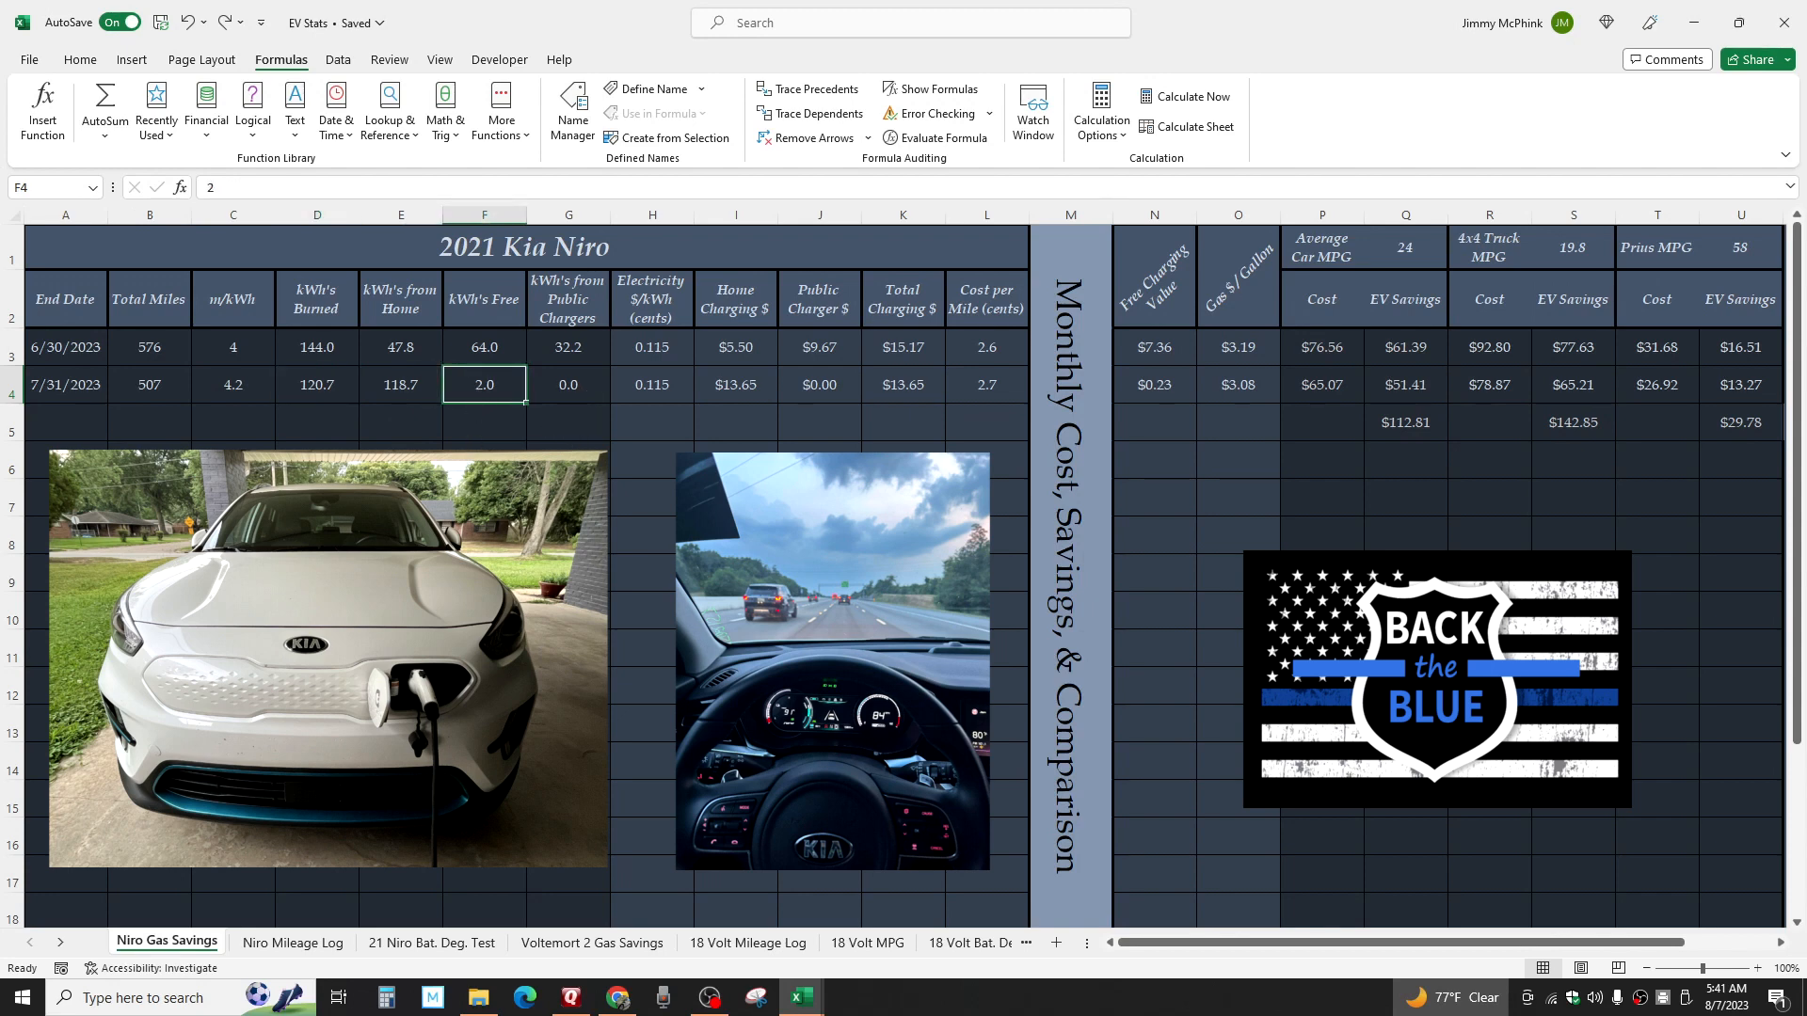
pyautogui.click(651, 384)
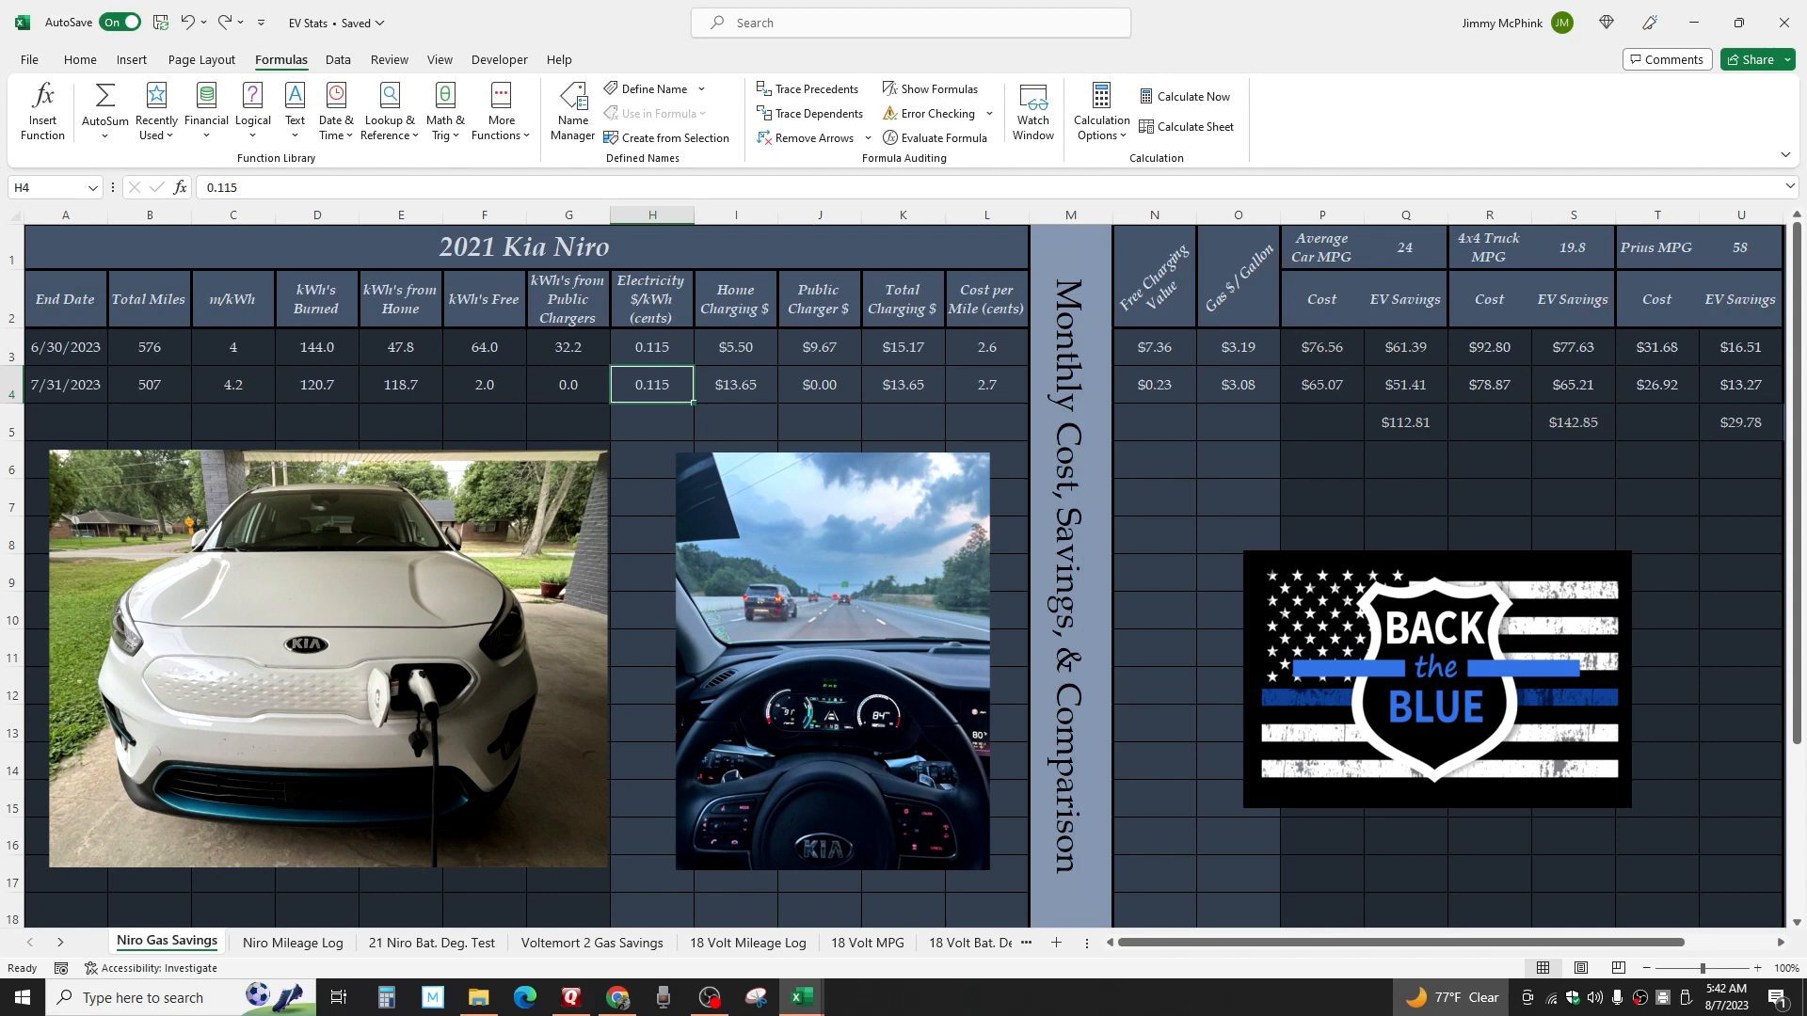
pyautogui.moveTo(672, 467)
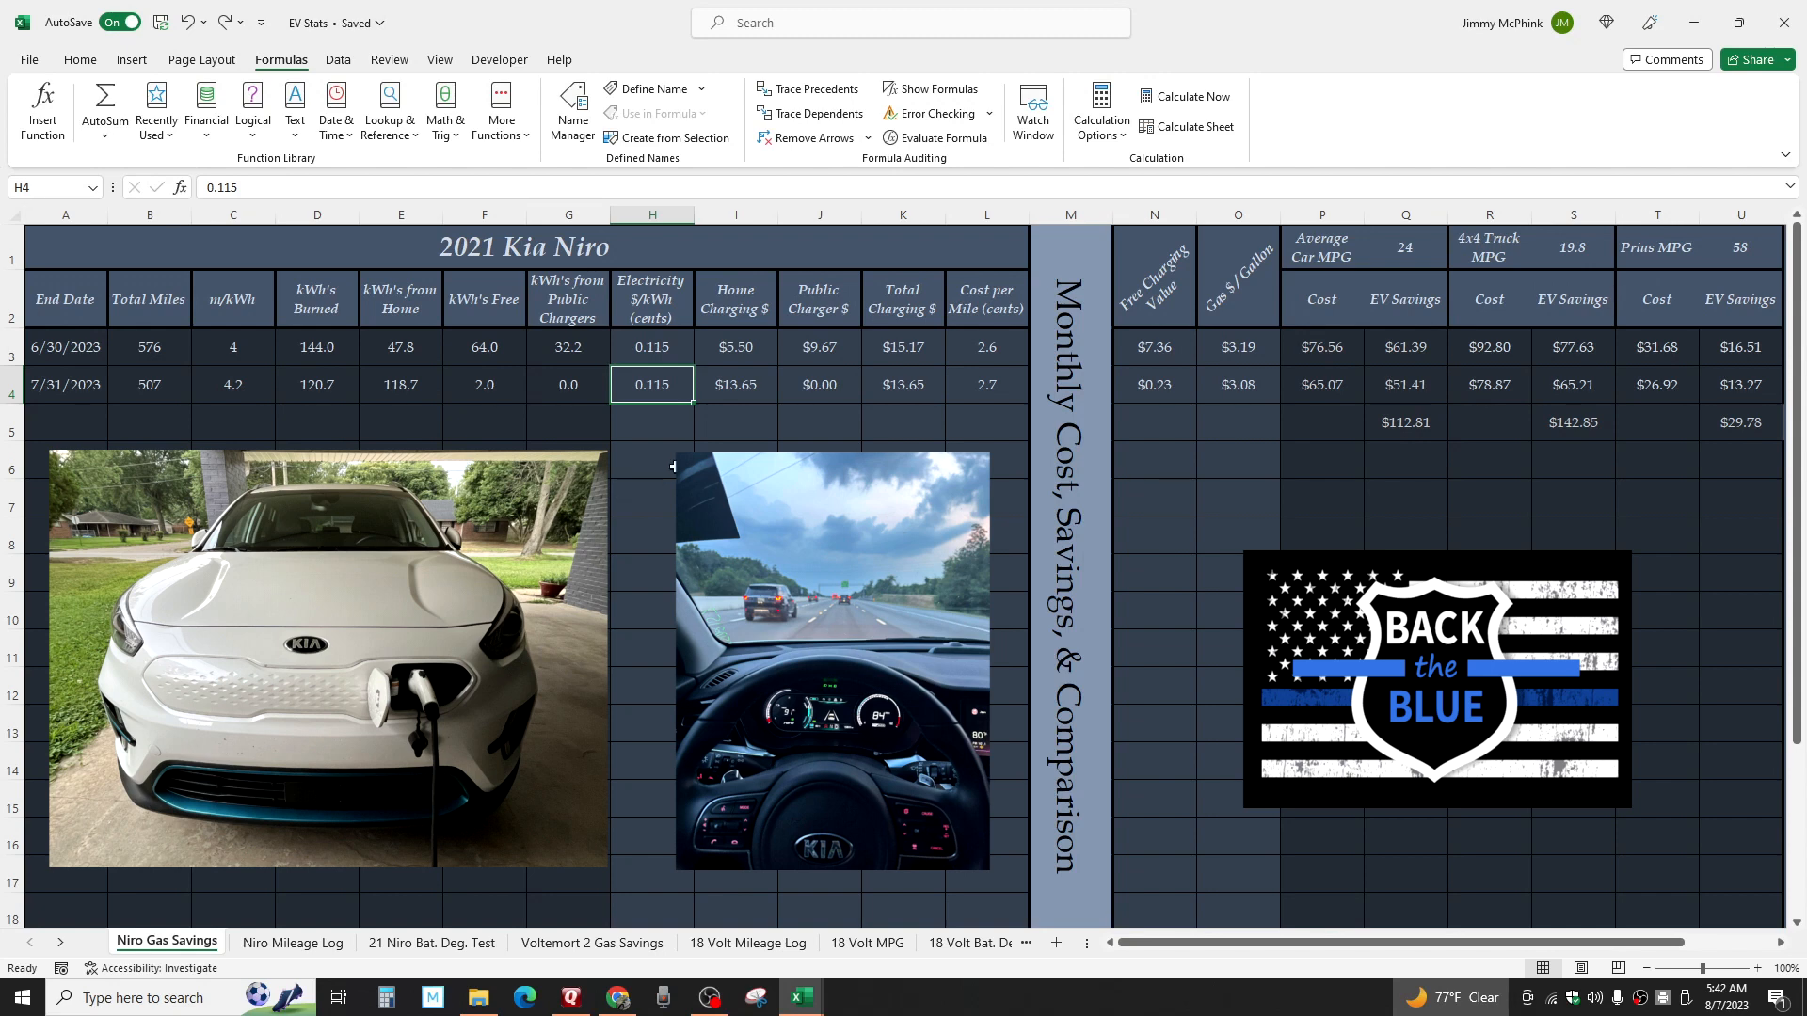
pyautogui.moveTo(769, 443)
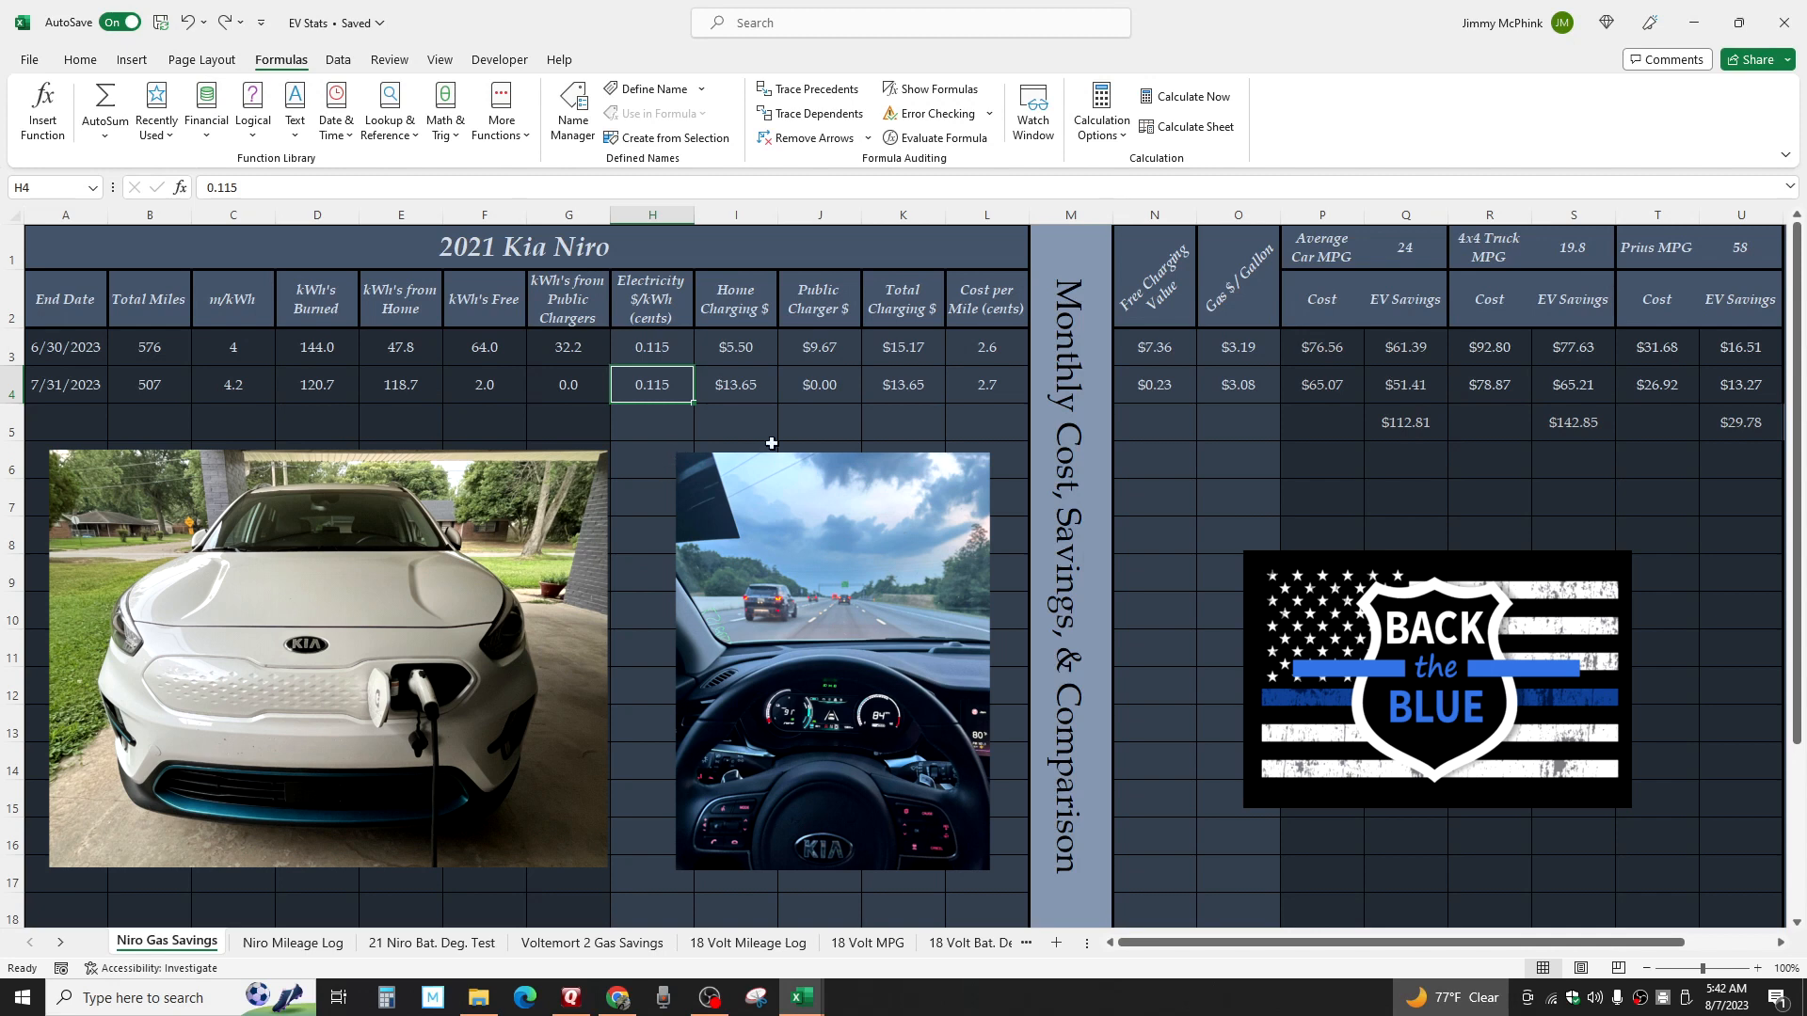
pyautogui.click(736, 384)
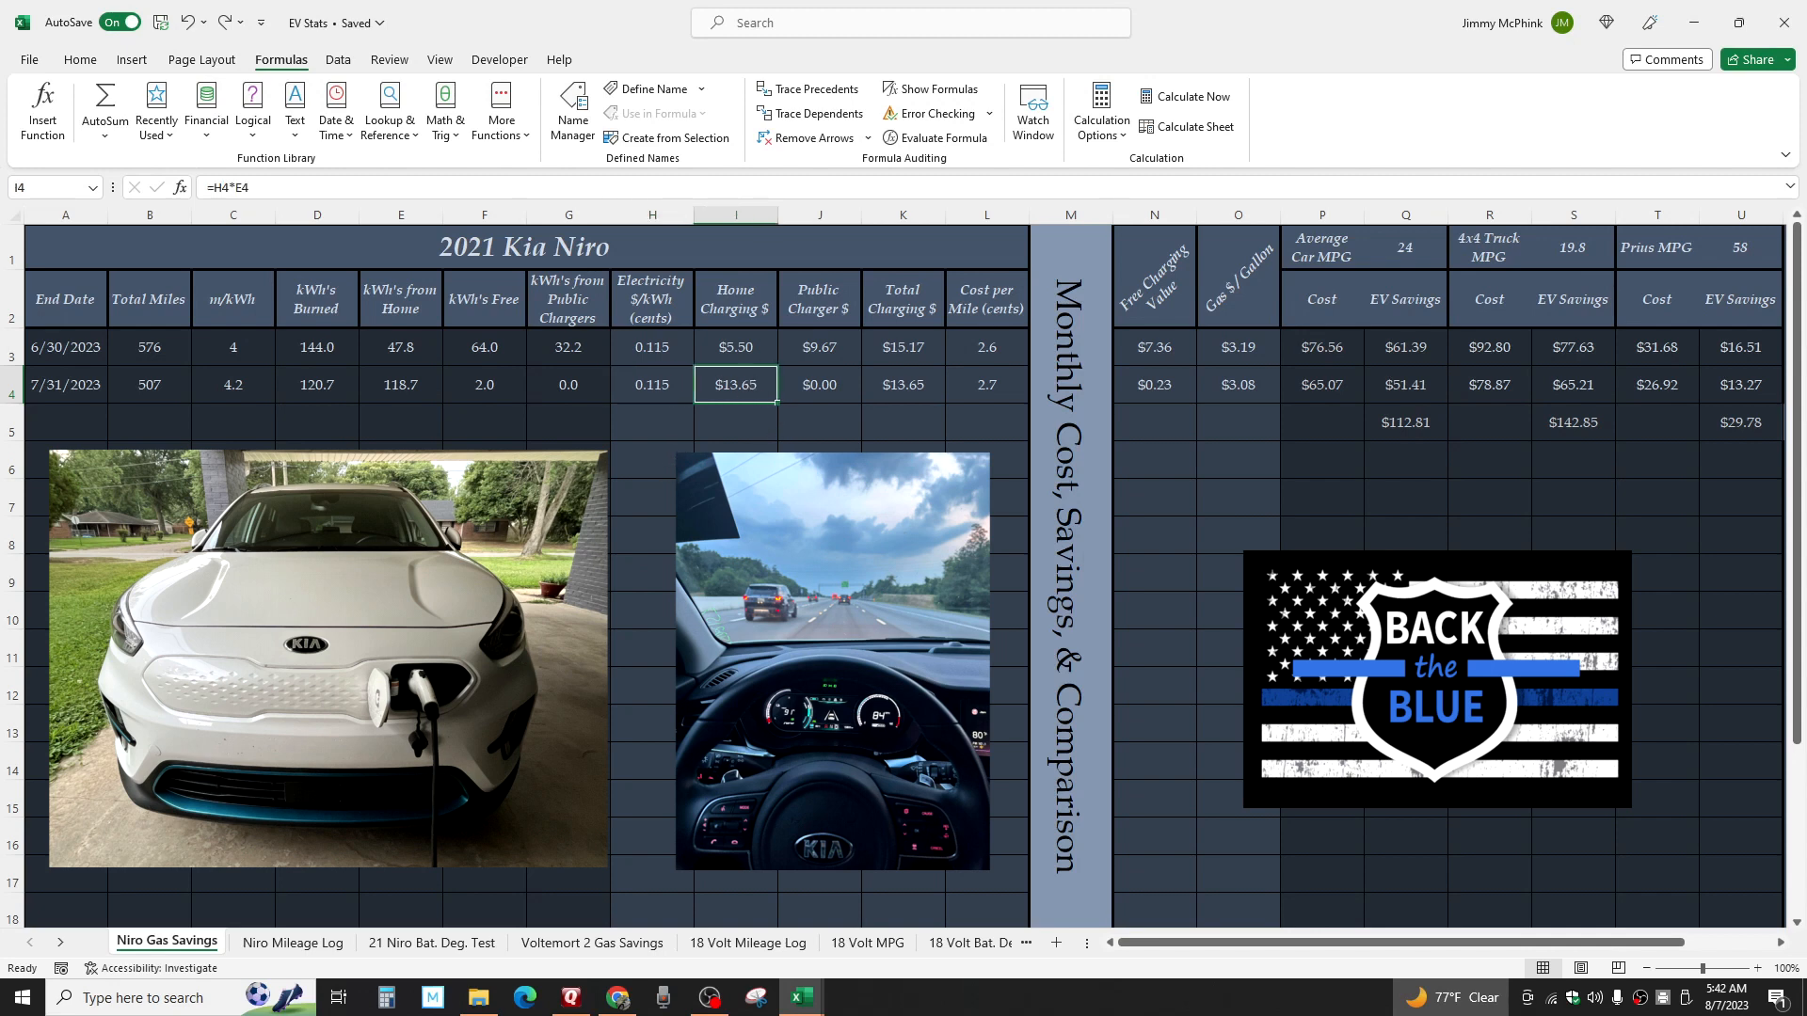
pyautogui.click(984, 384)
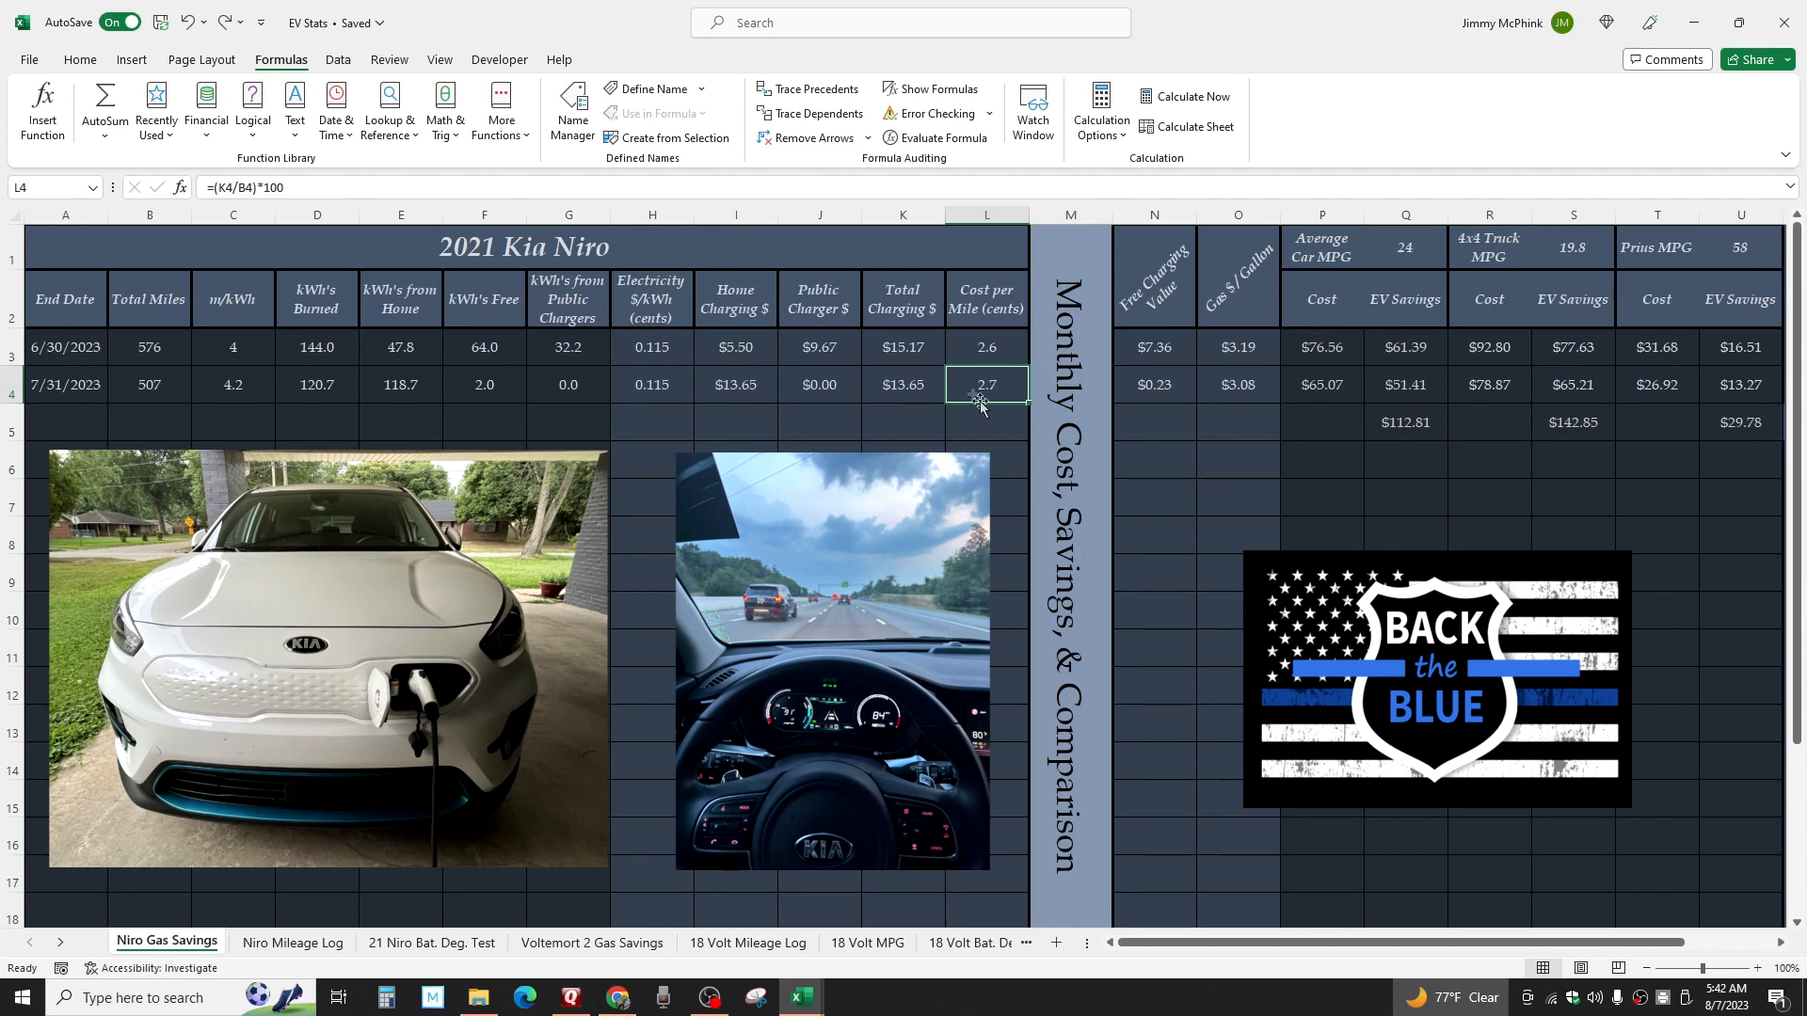
pyautogui.click(984, 458)
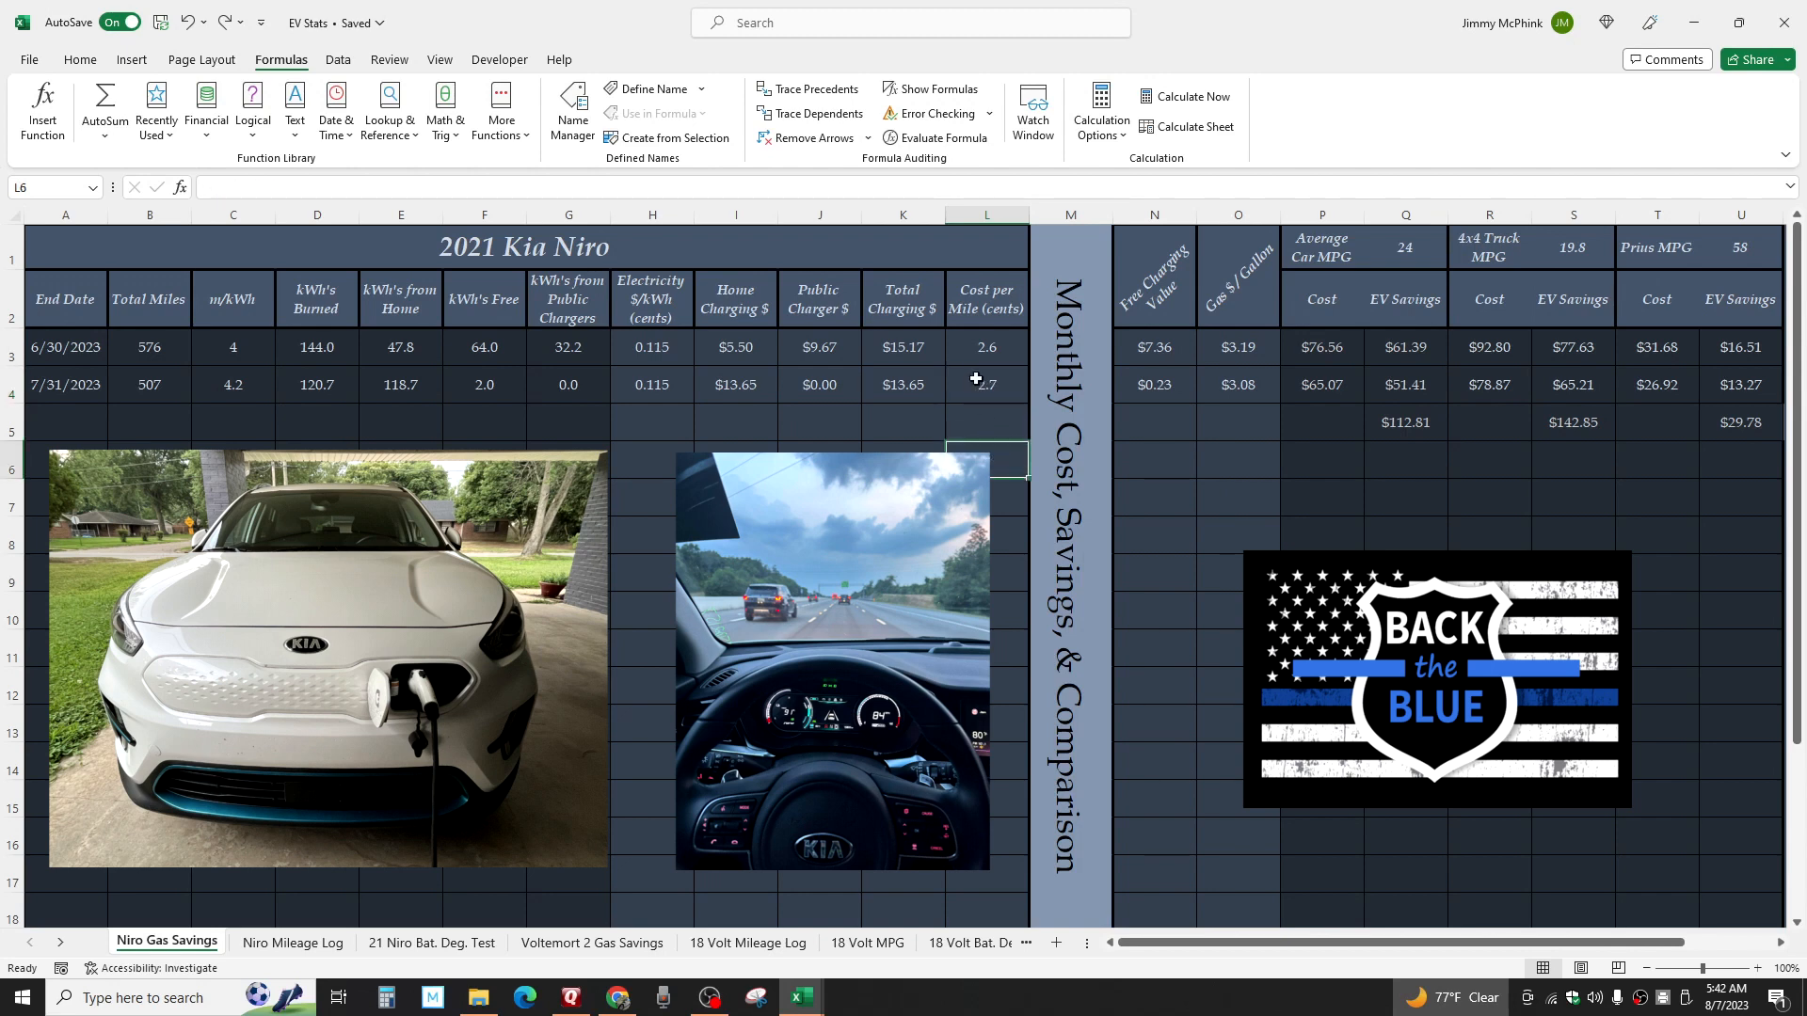
pyautogui.click(147, 384)
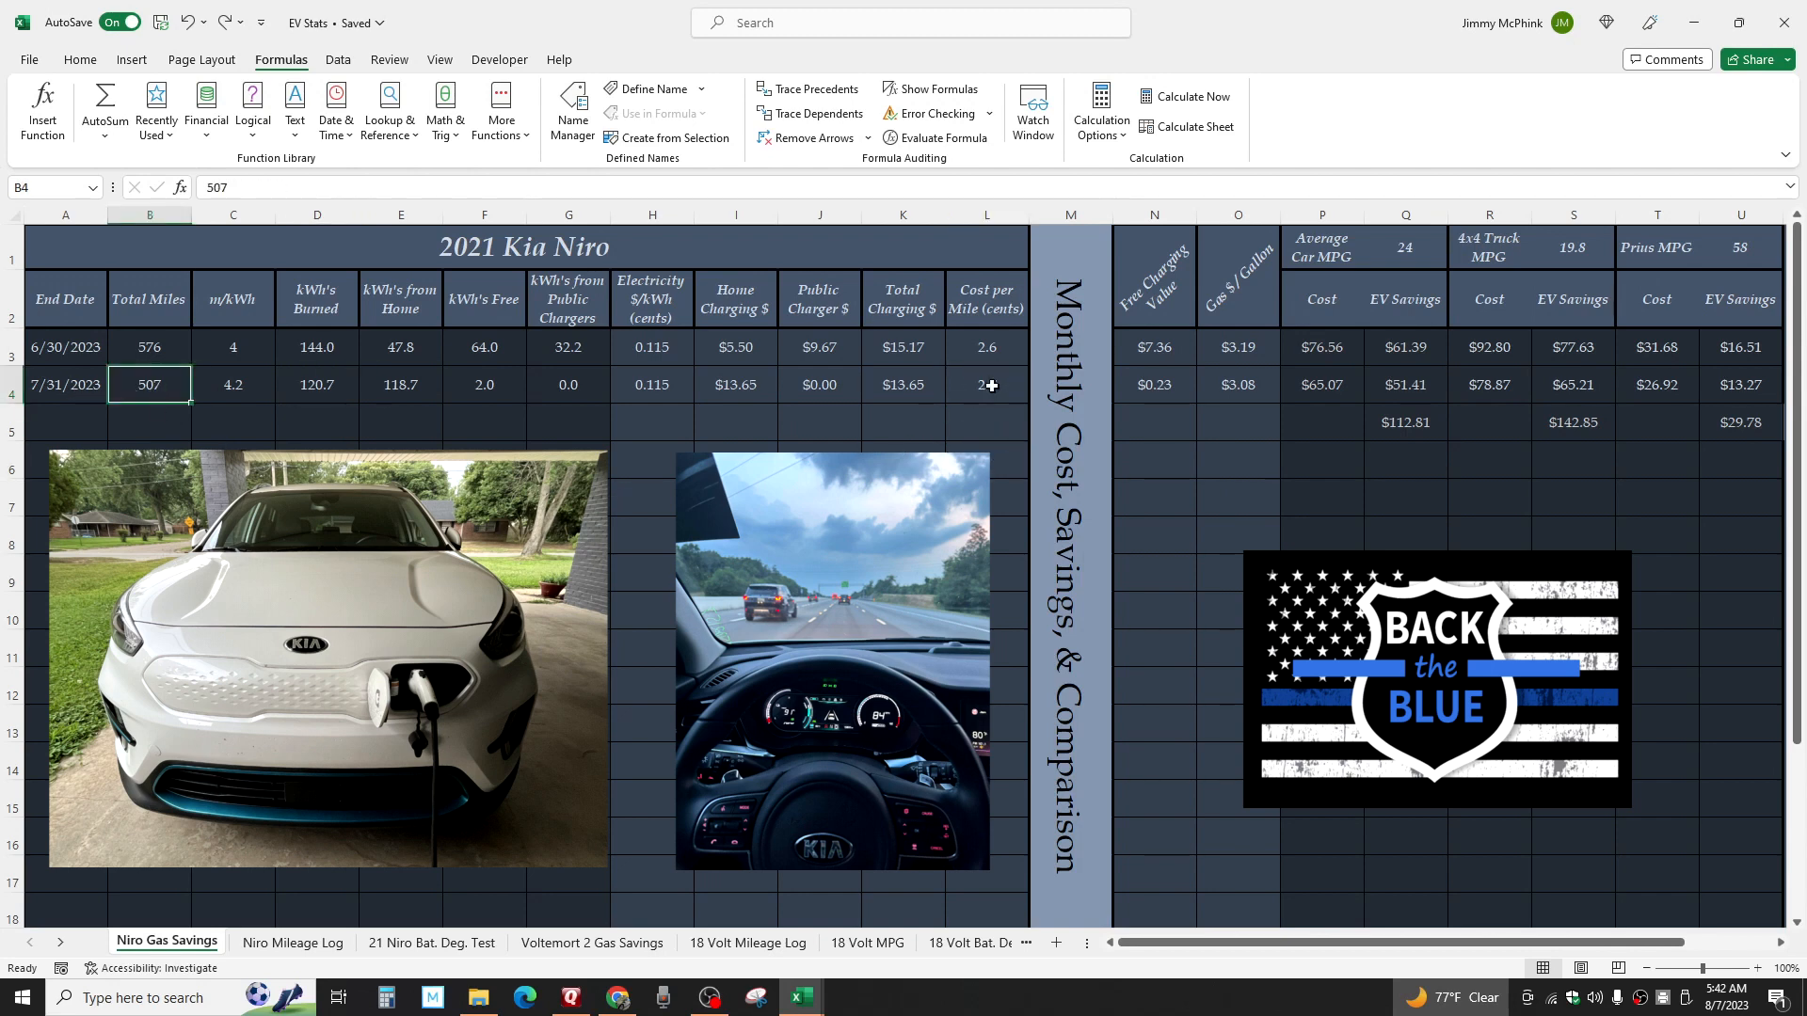
pyautogui.click(232, 384)
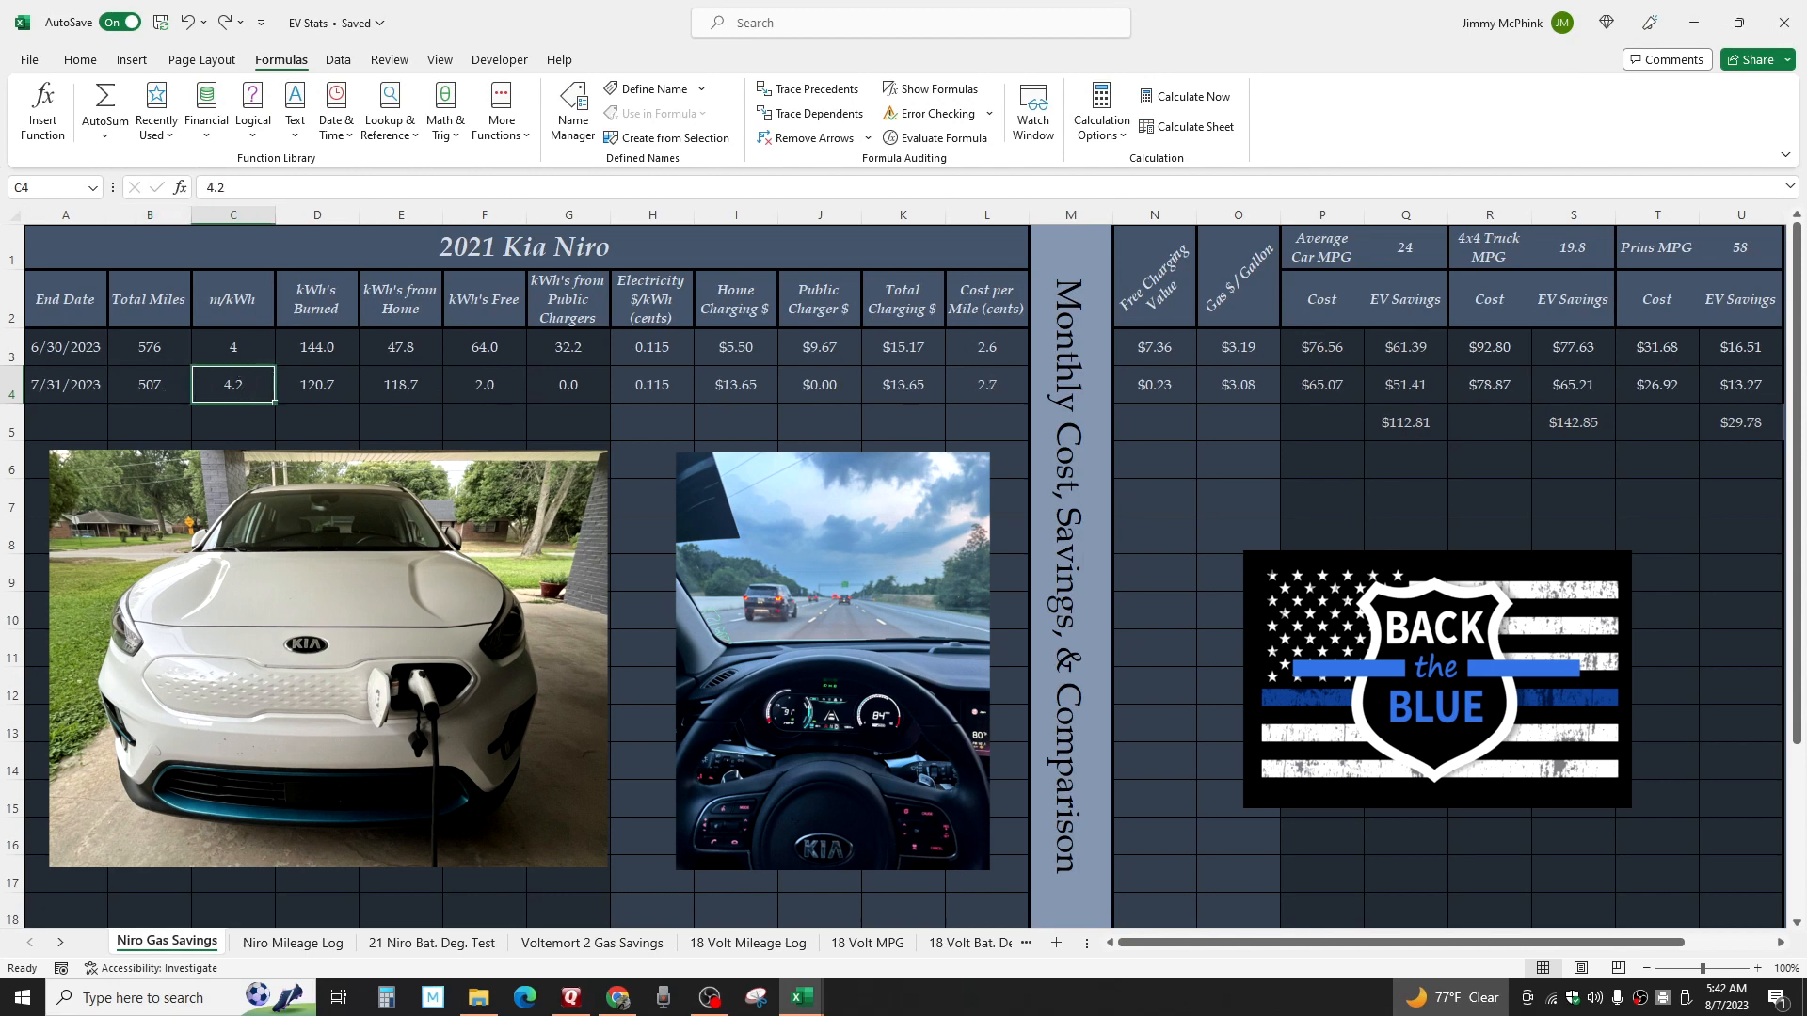
pyautogui.click(982, 384)
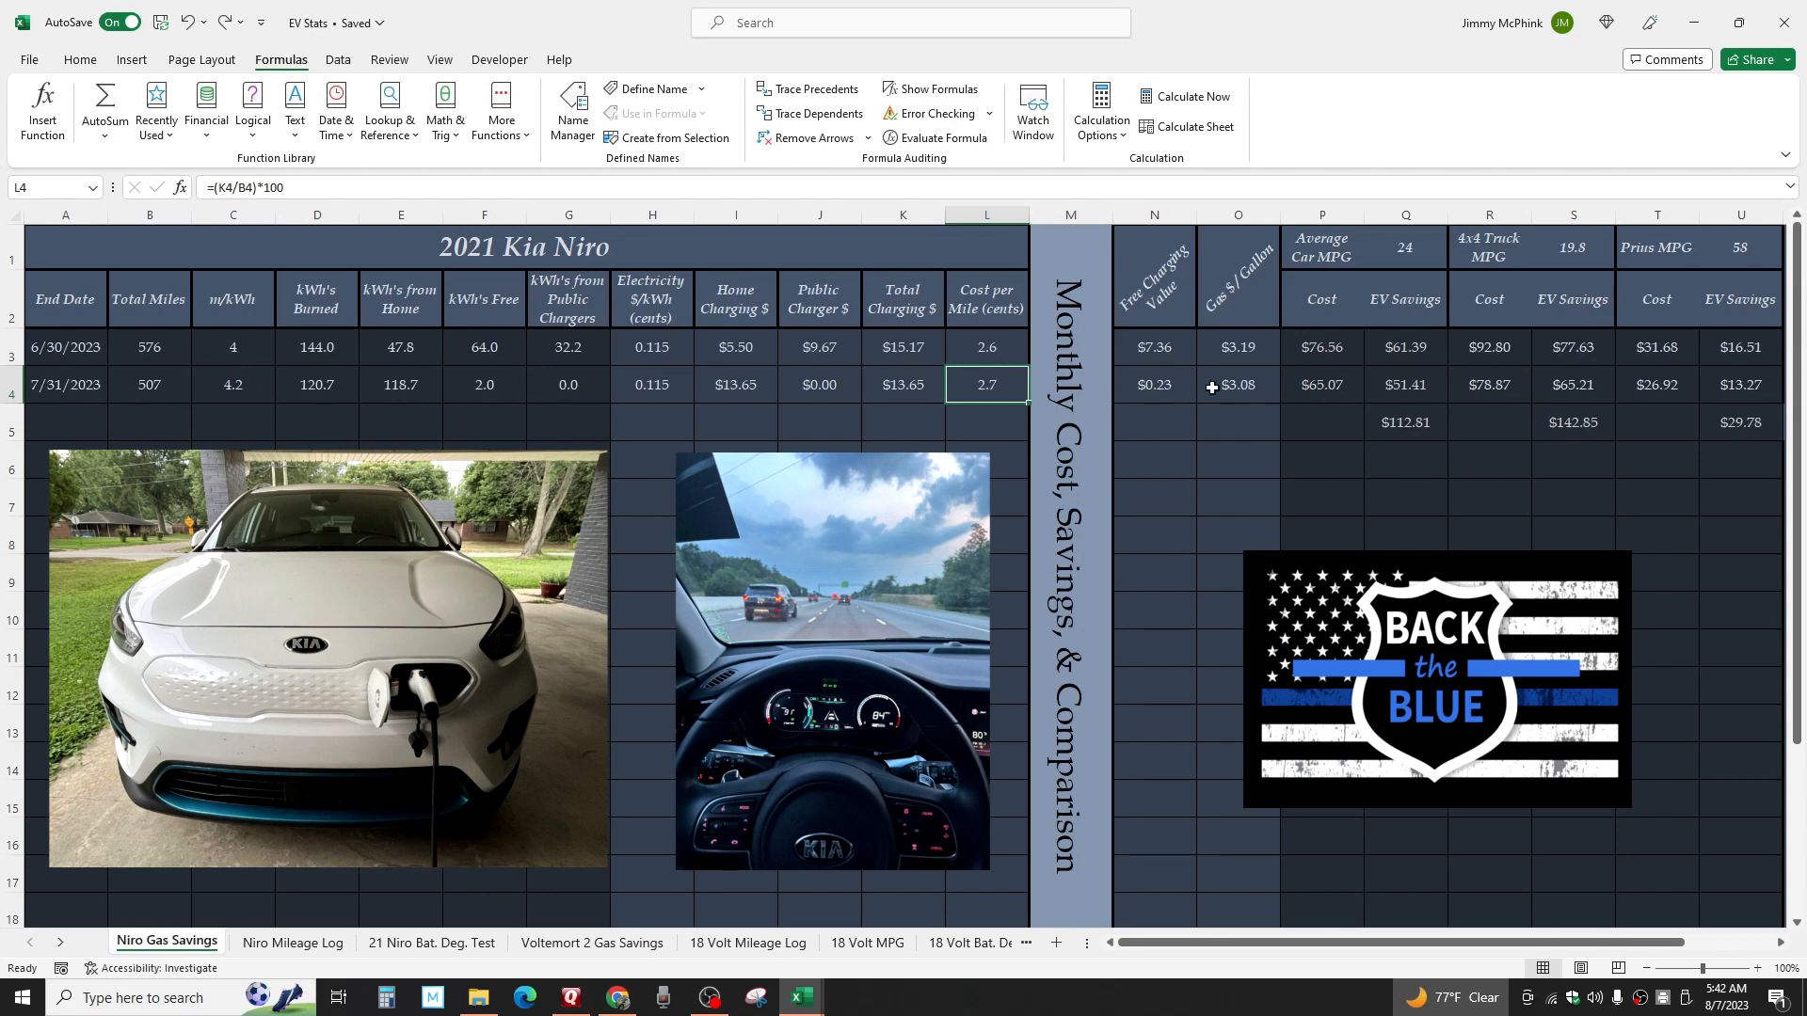
pyautogui.click(1236, 384)
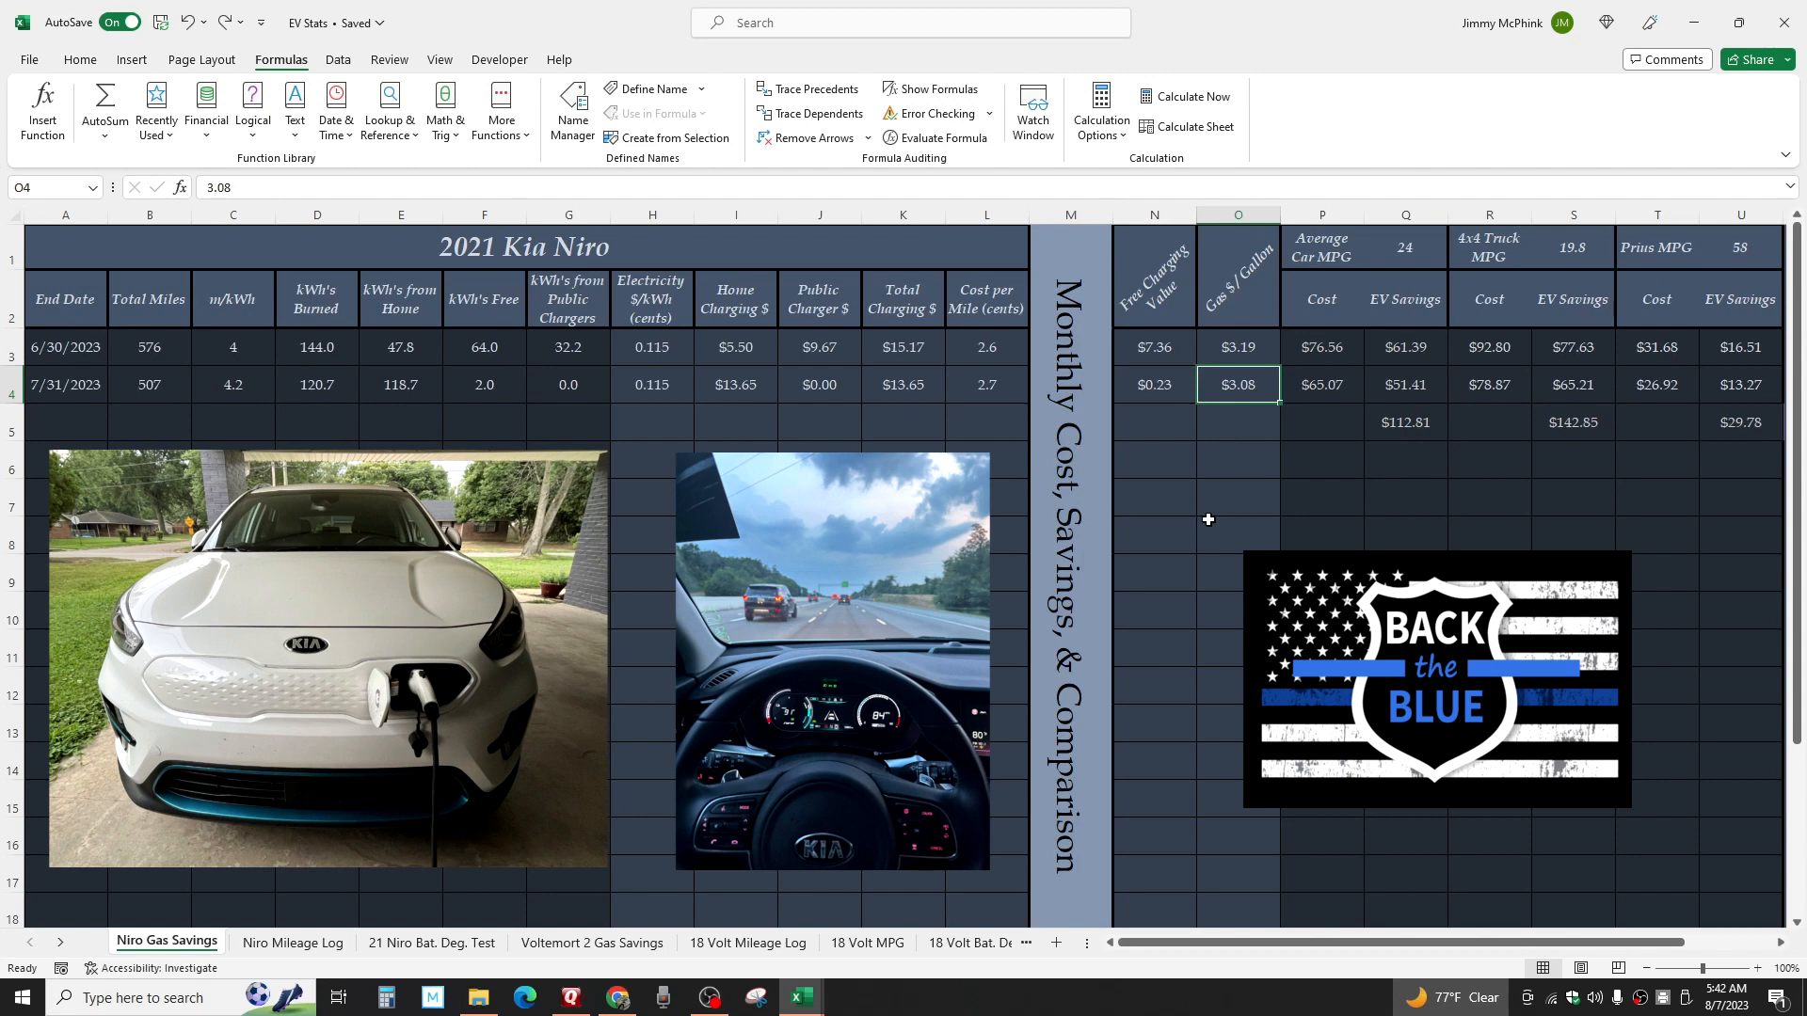
pyautogui.moveTo(1245, 516)
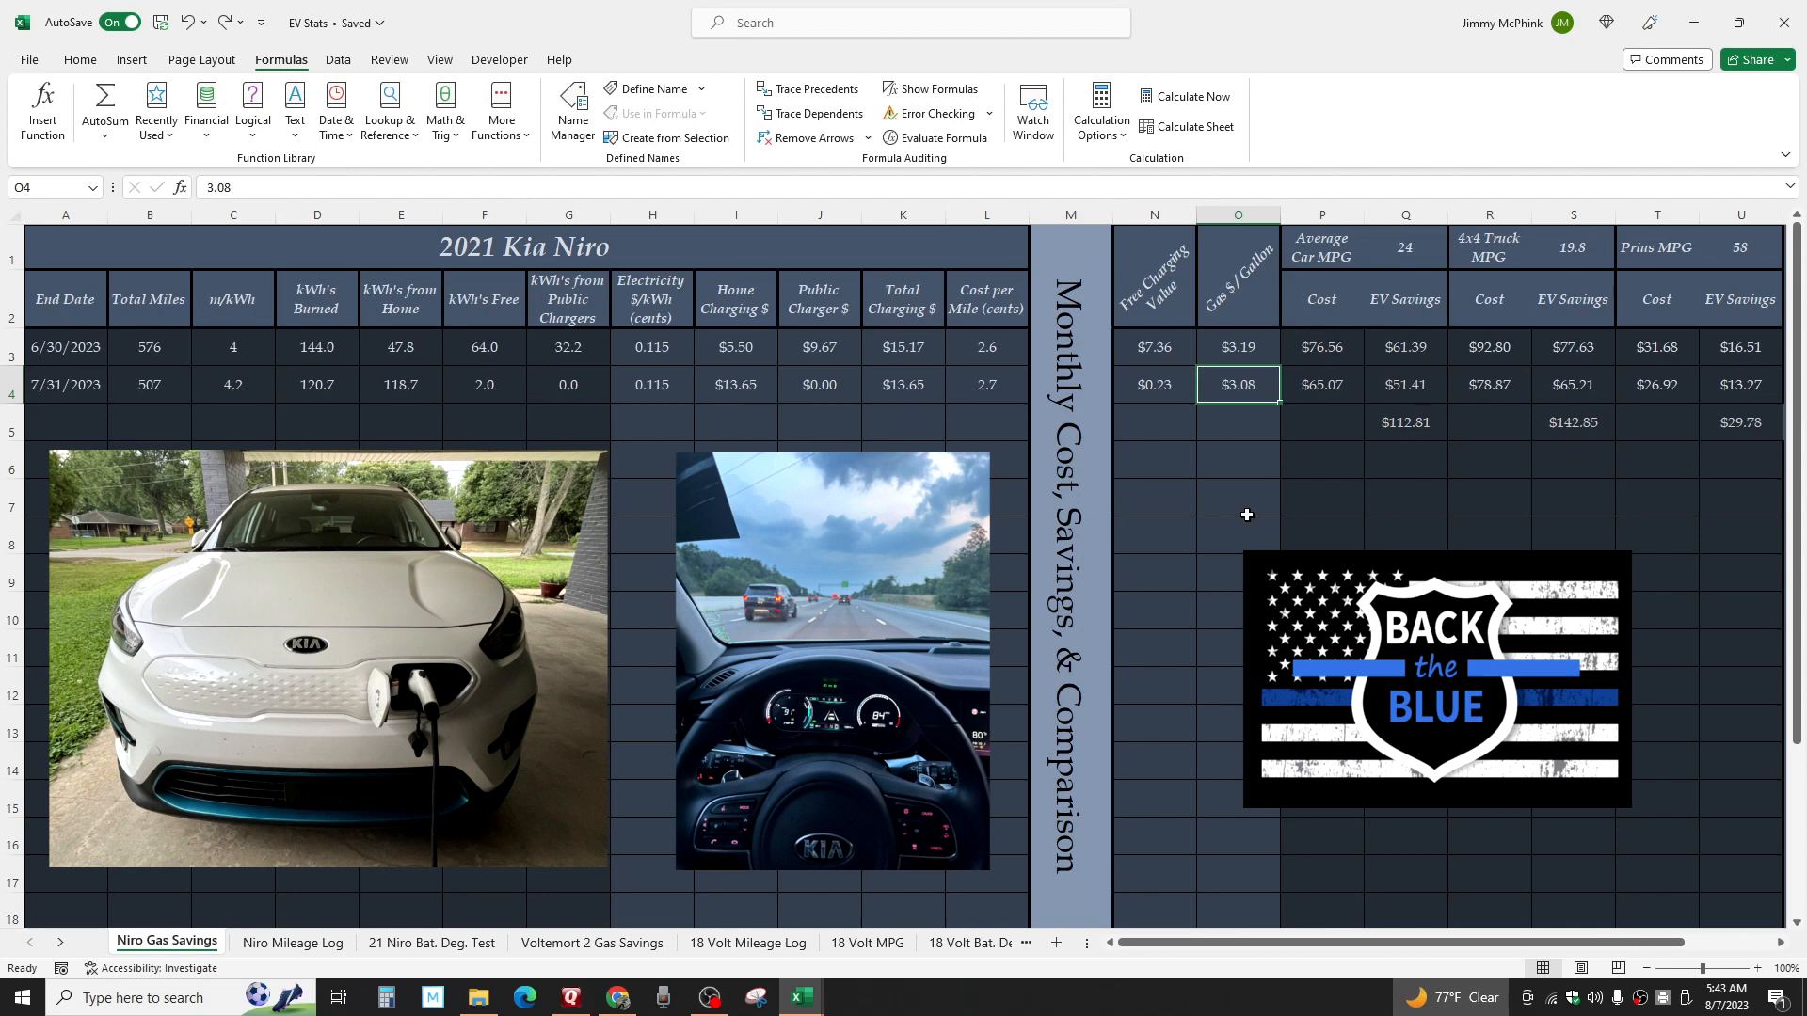
pyautogui.click(1403, 247)
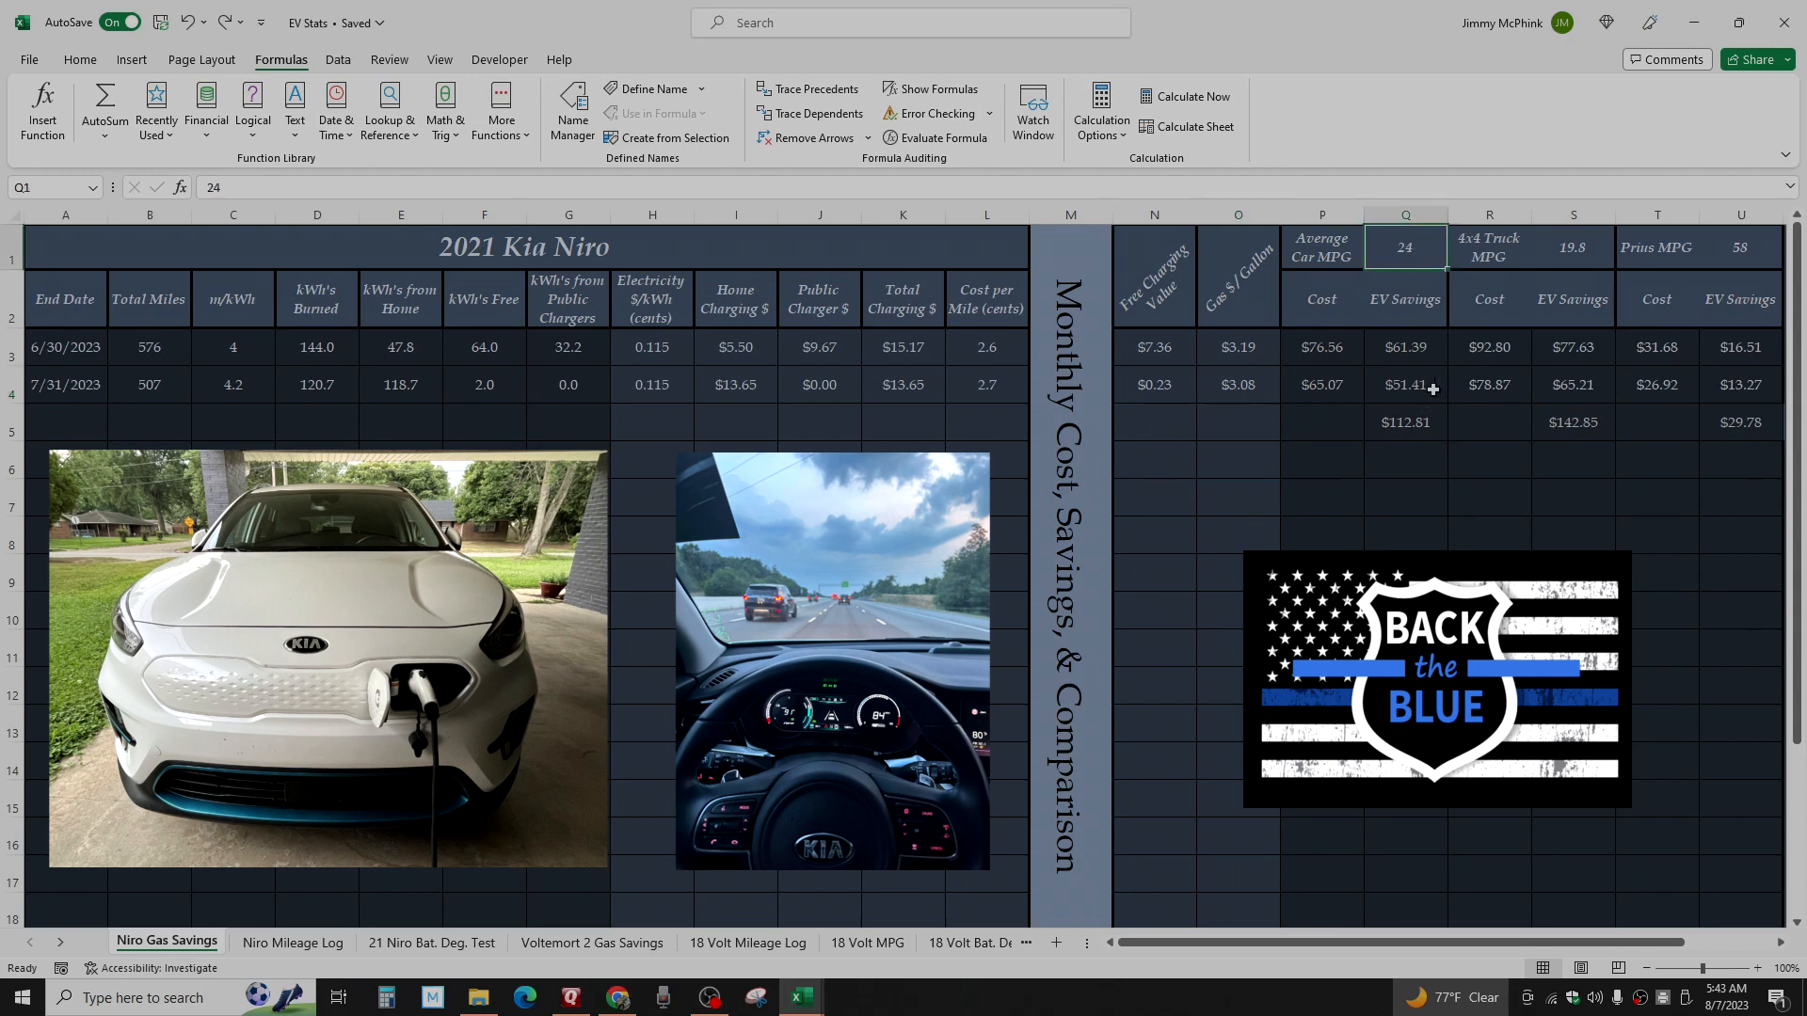
pyautogui.click(1404, 384)
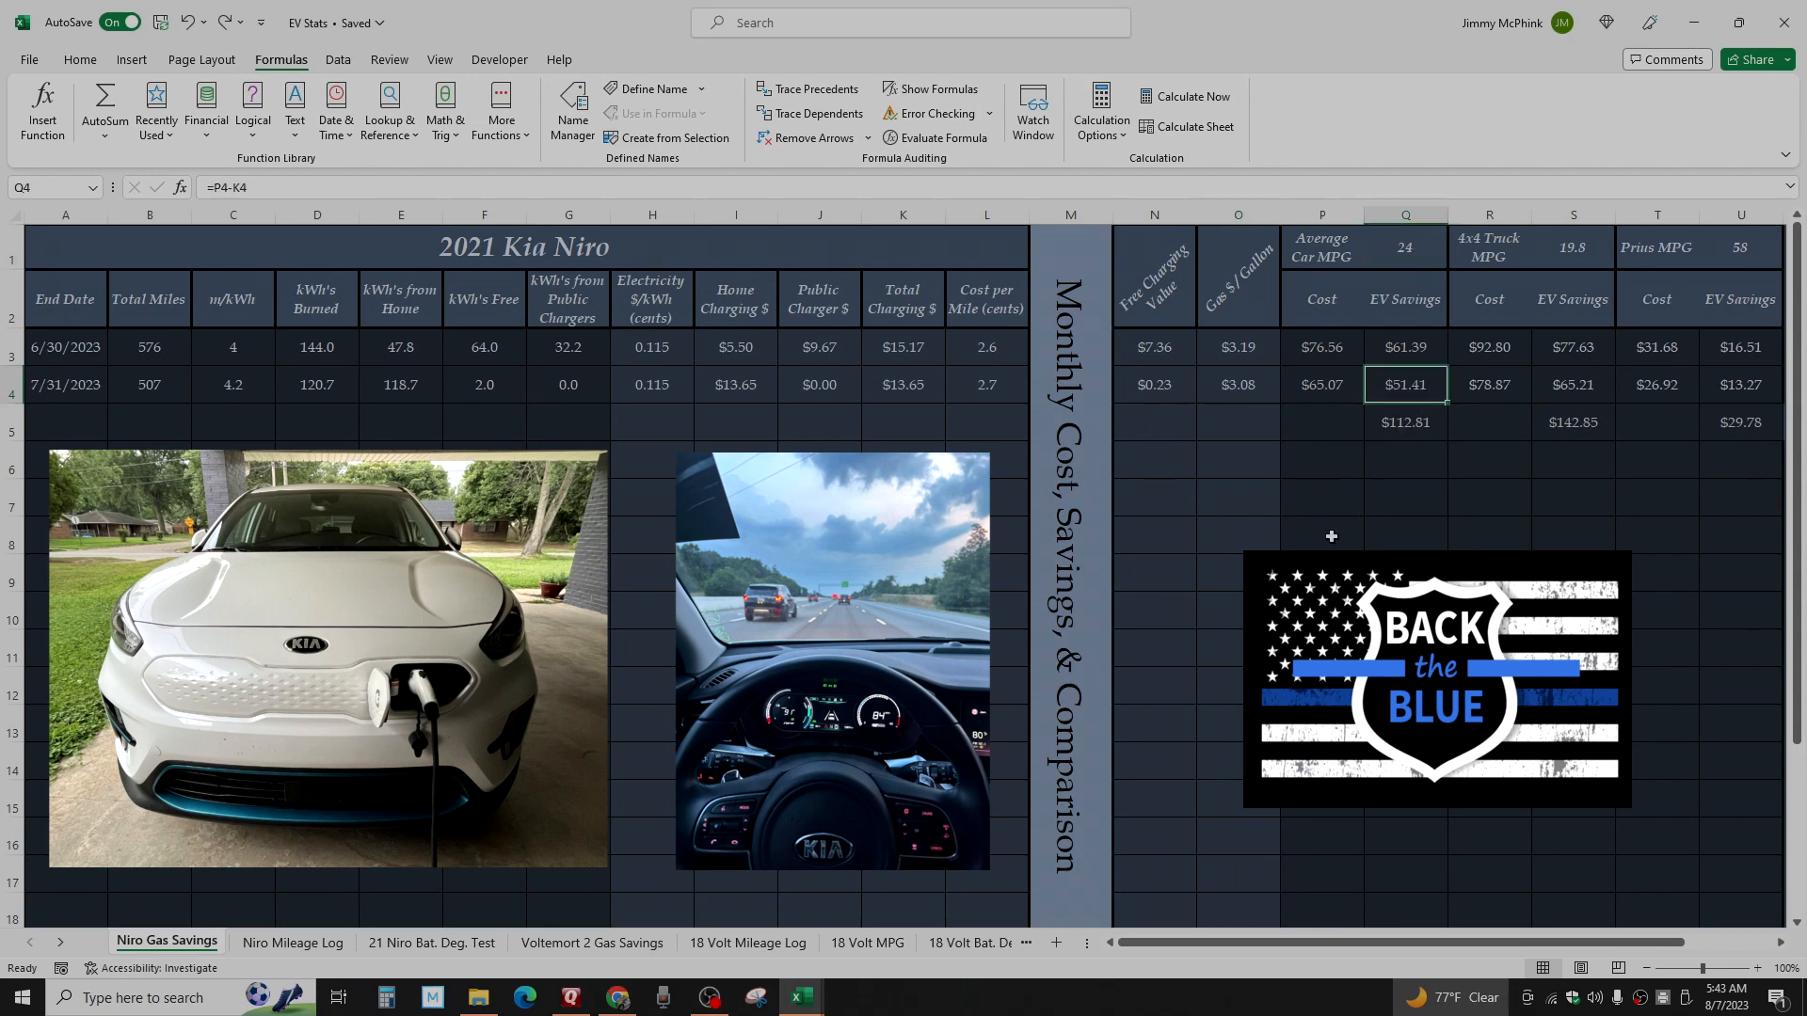
pyautogui.moveTo(1592, 247)
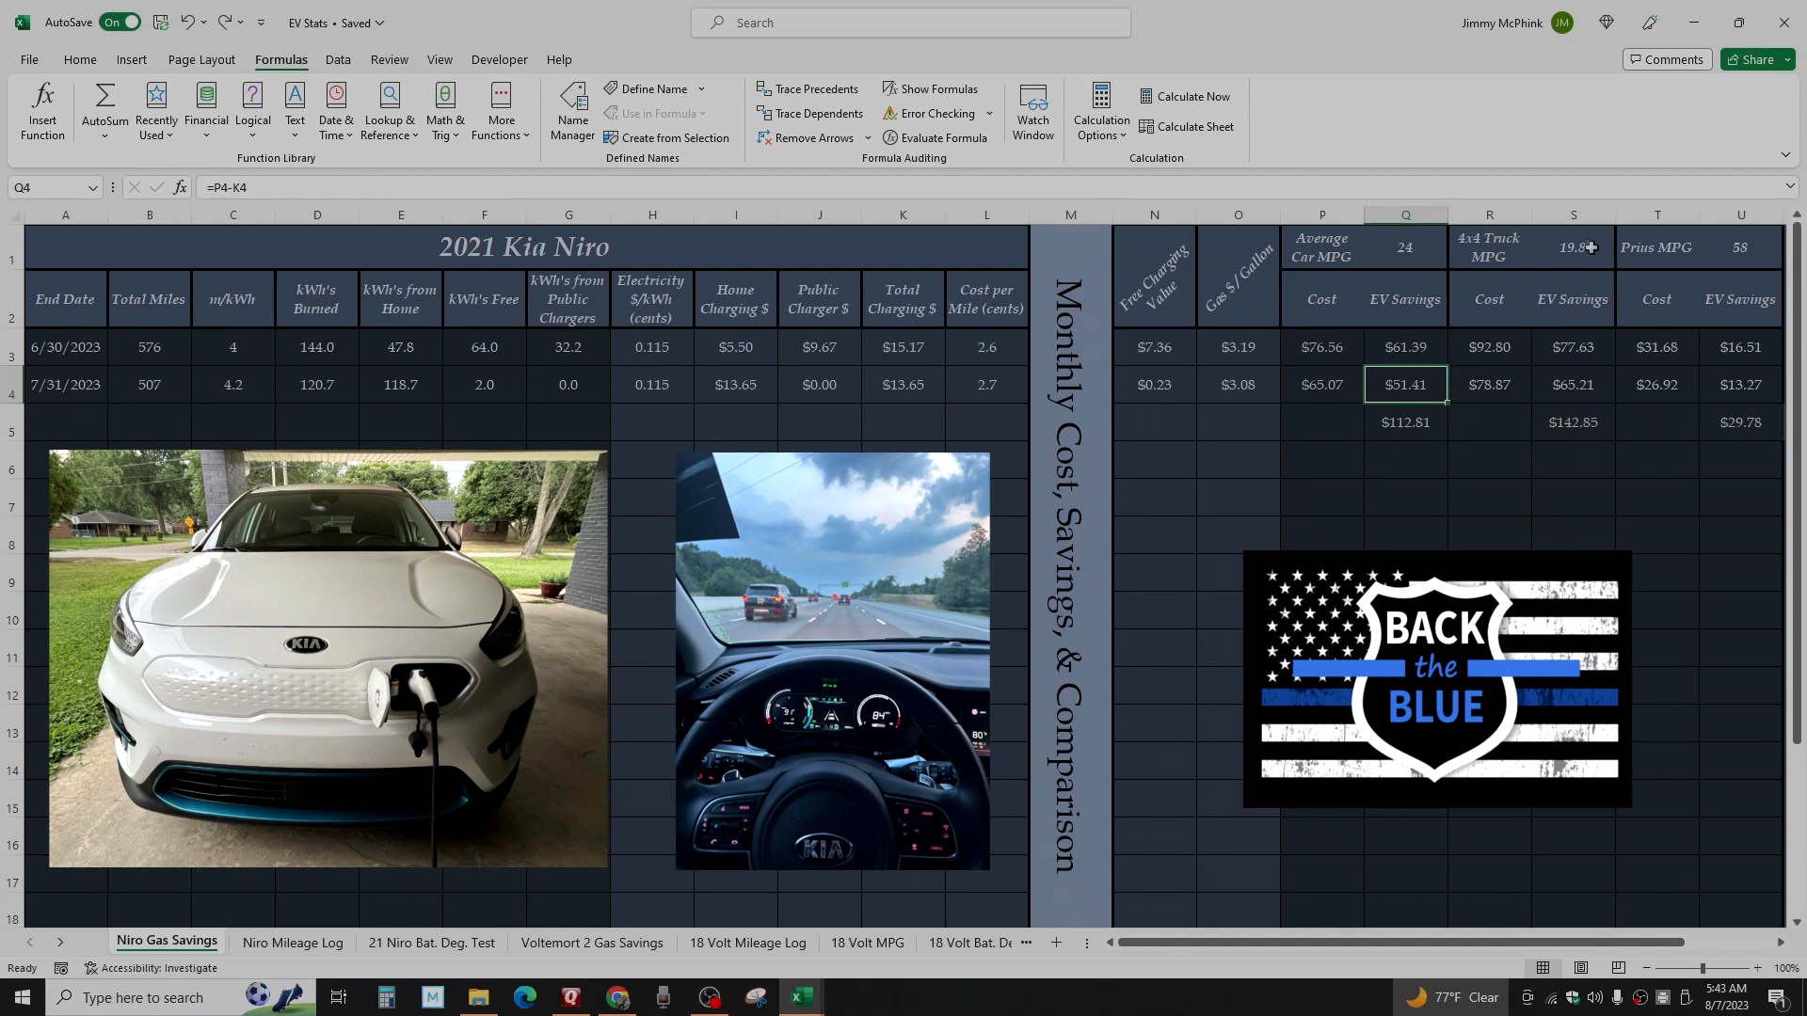
pyautogui.click(1572, 246)
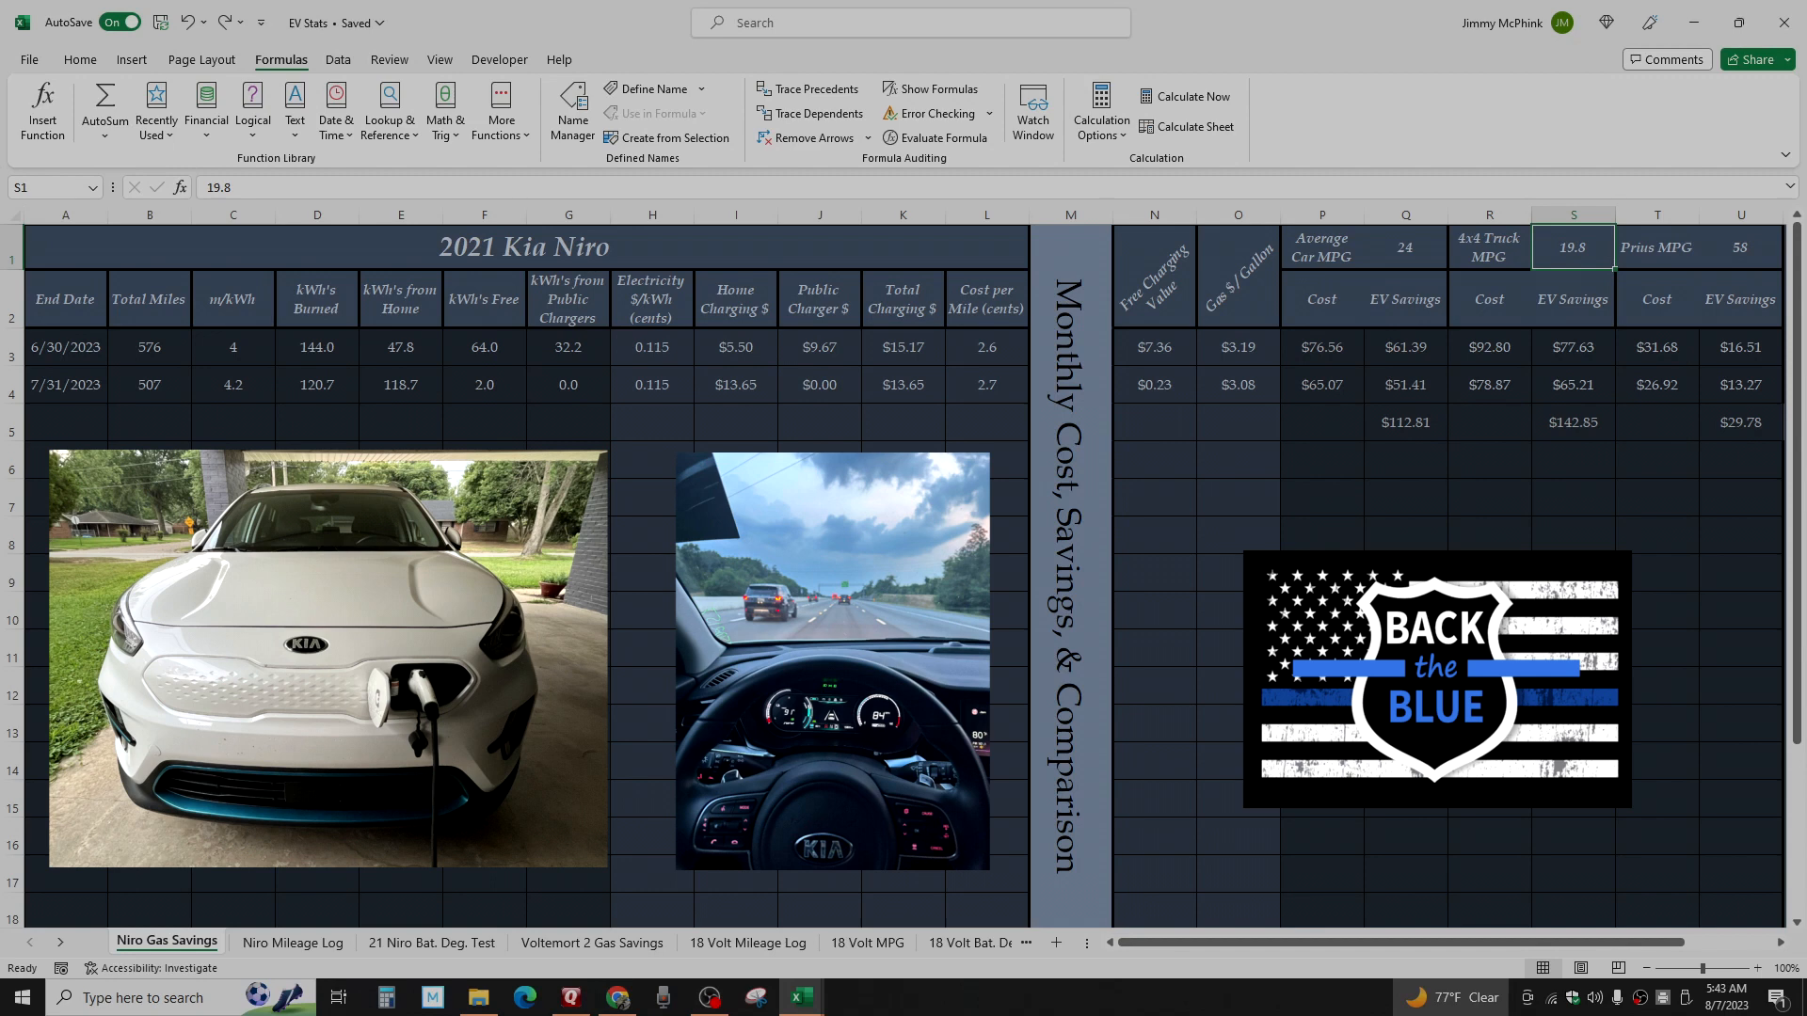
pyautogui.click(1570, 384)
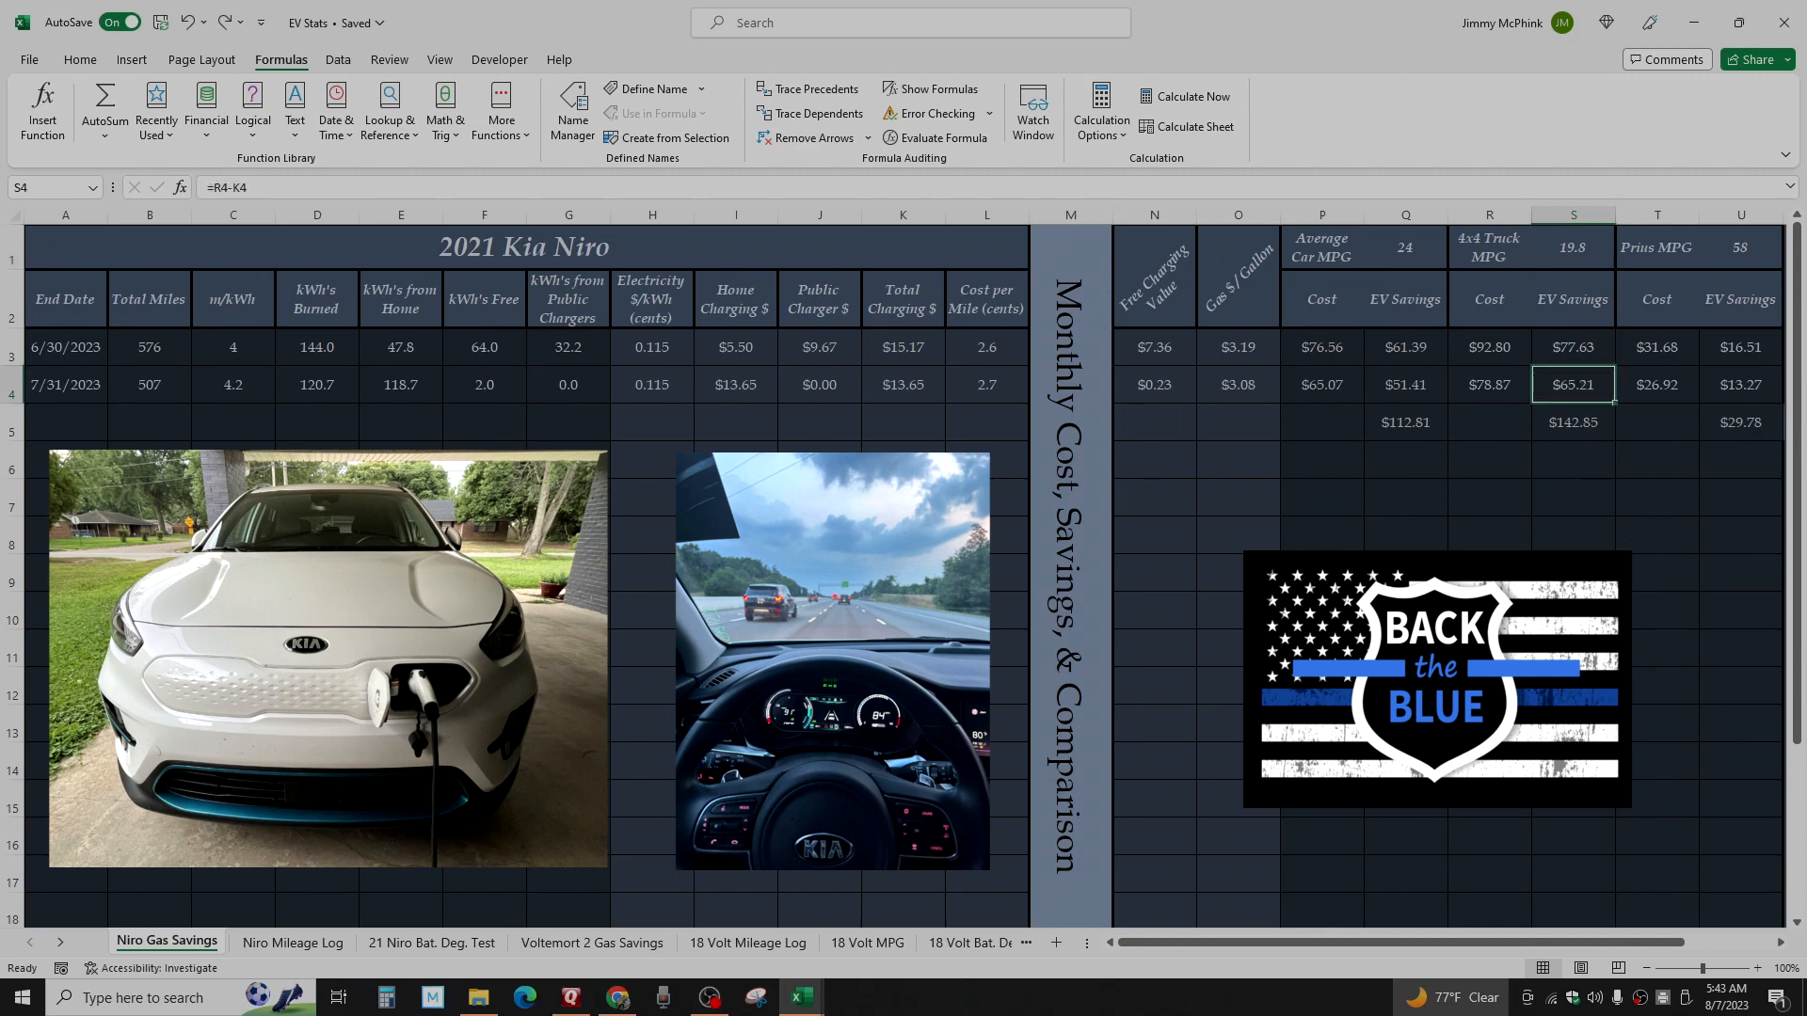
pyautogui.moveTo(1479, 458)
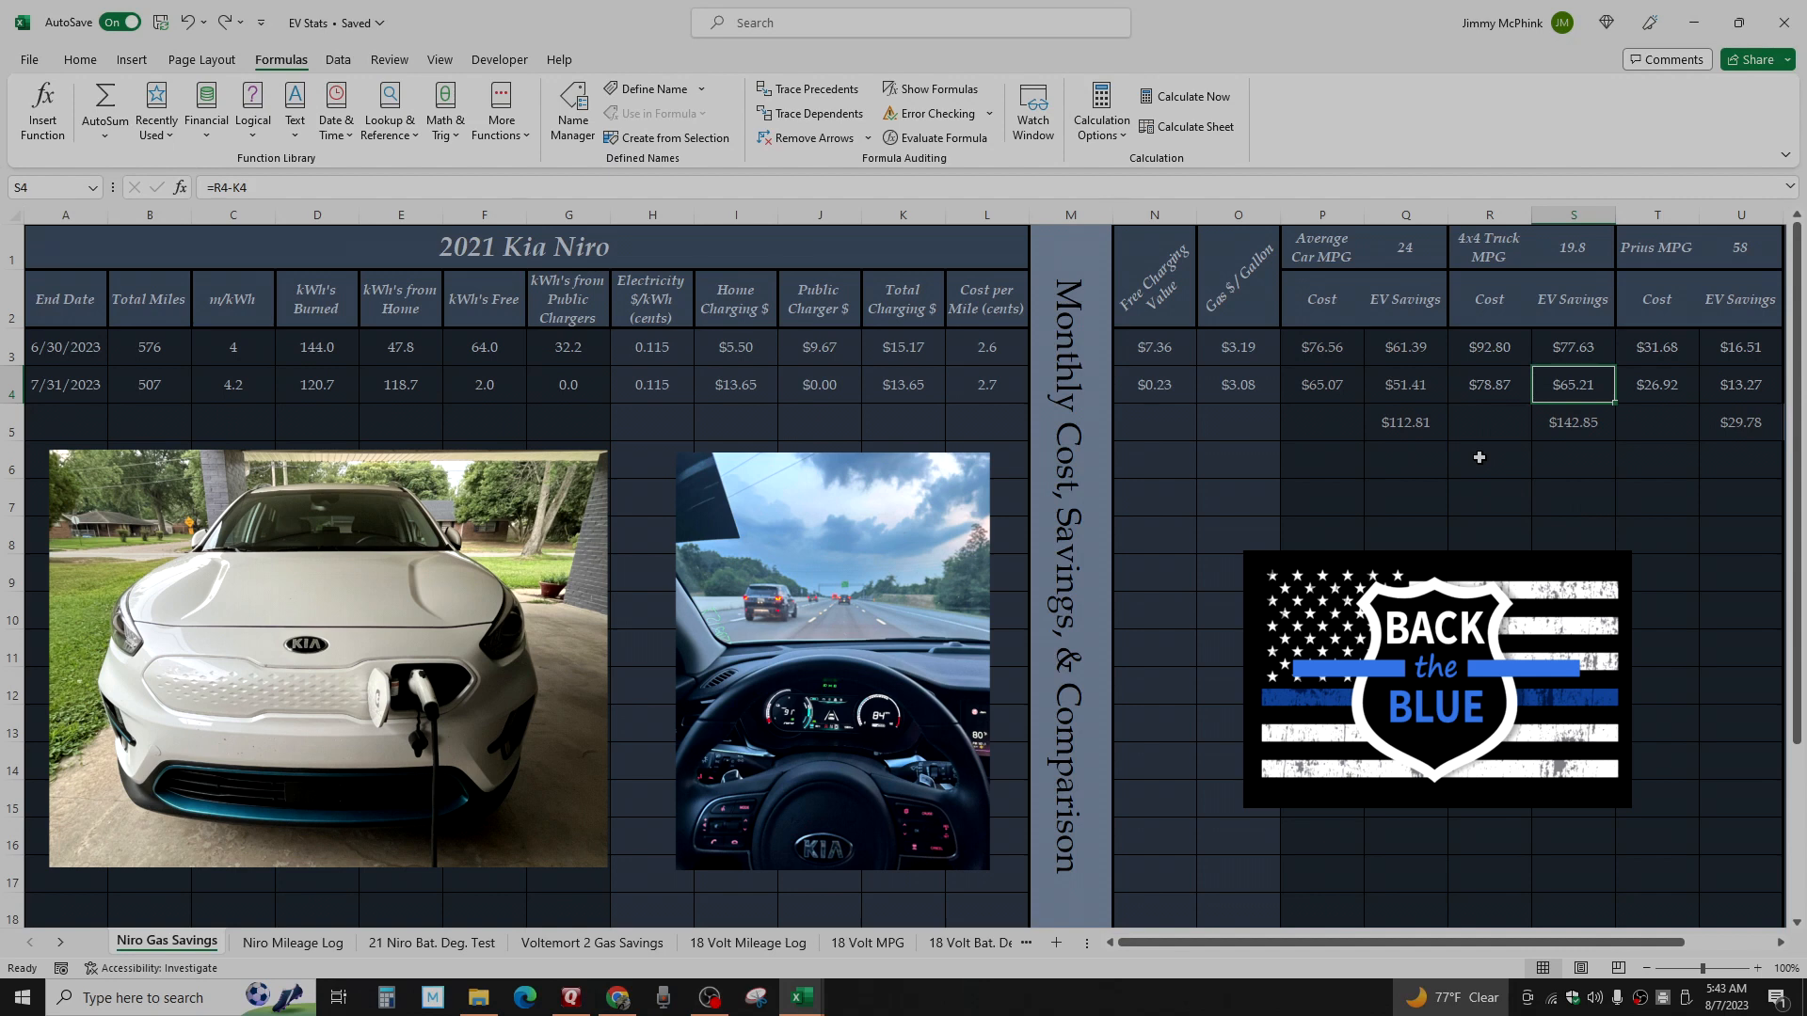
pyautogui.click(1739, 247)
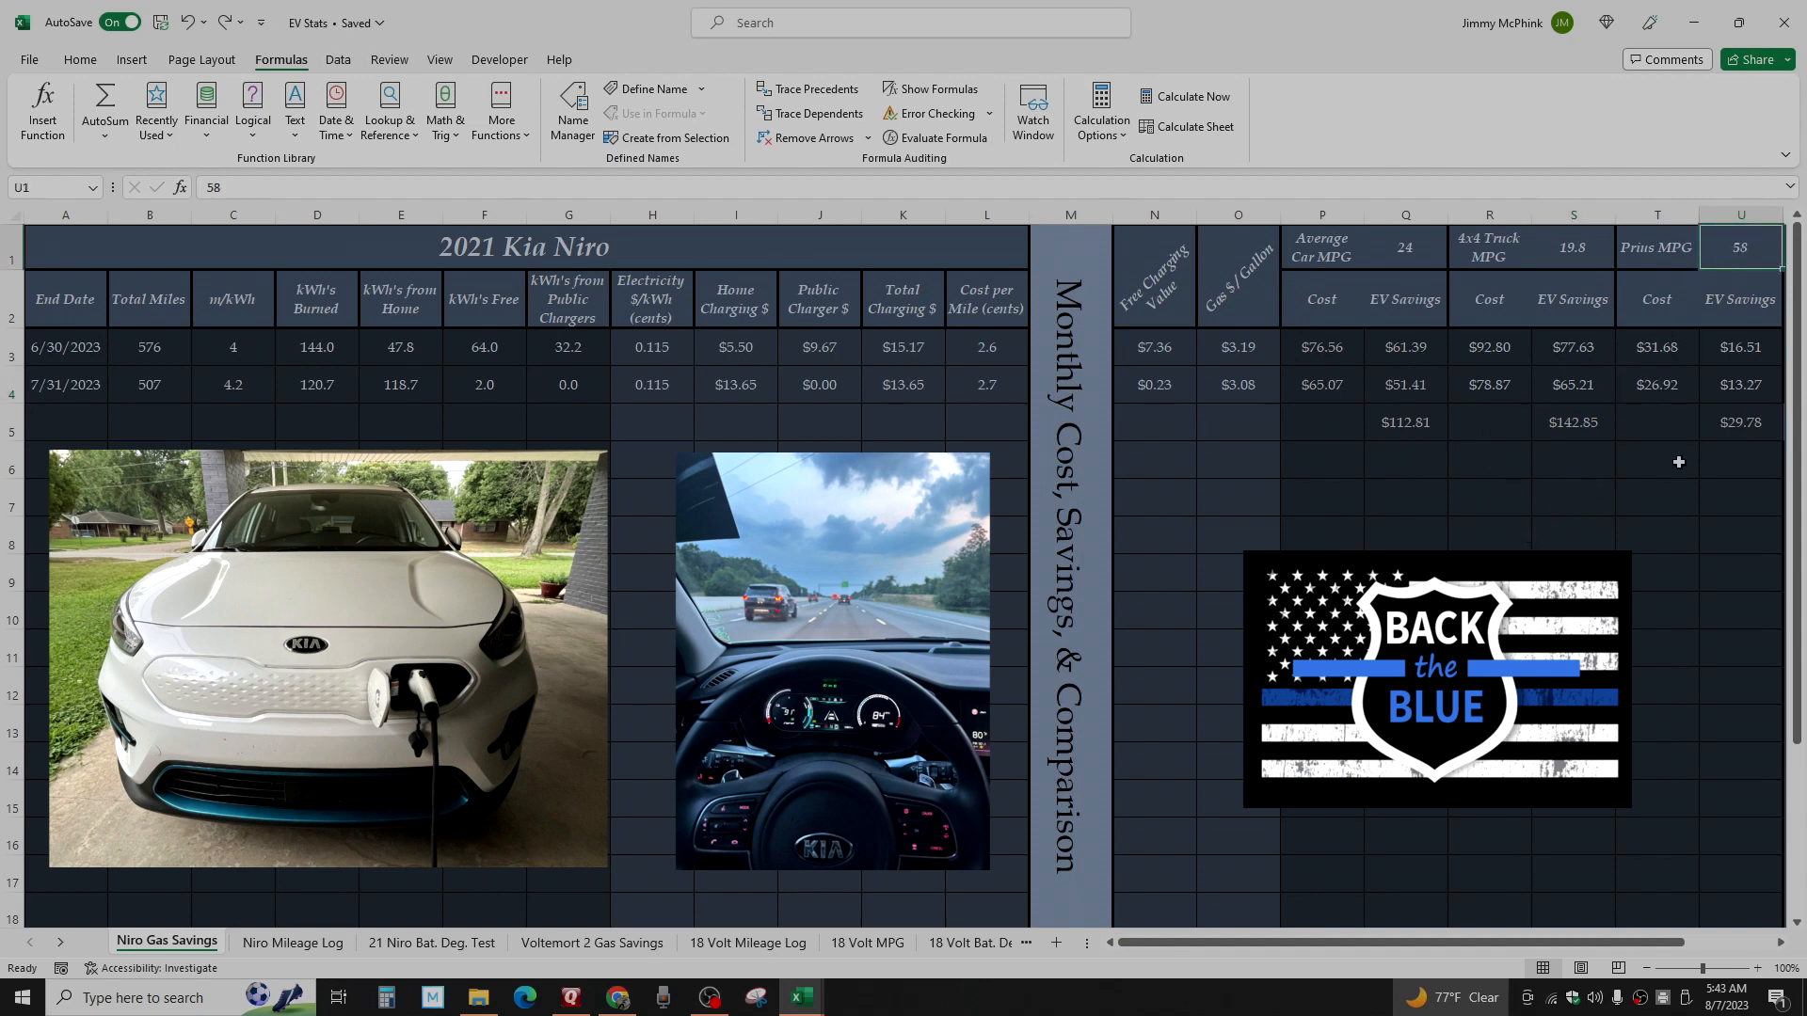
pyautogui.click(1739, 384)
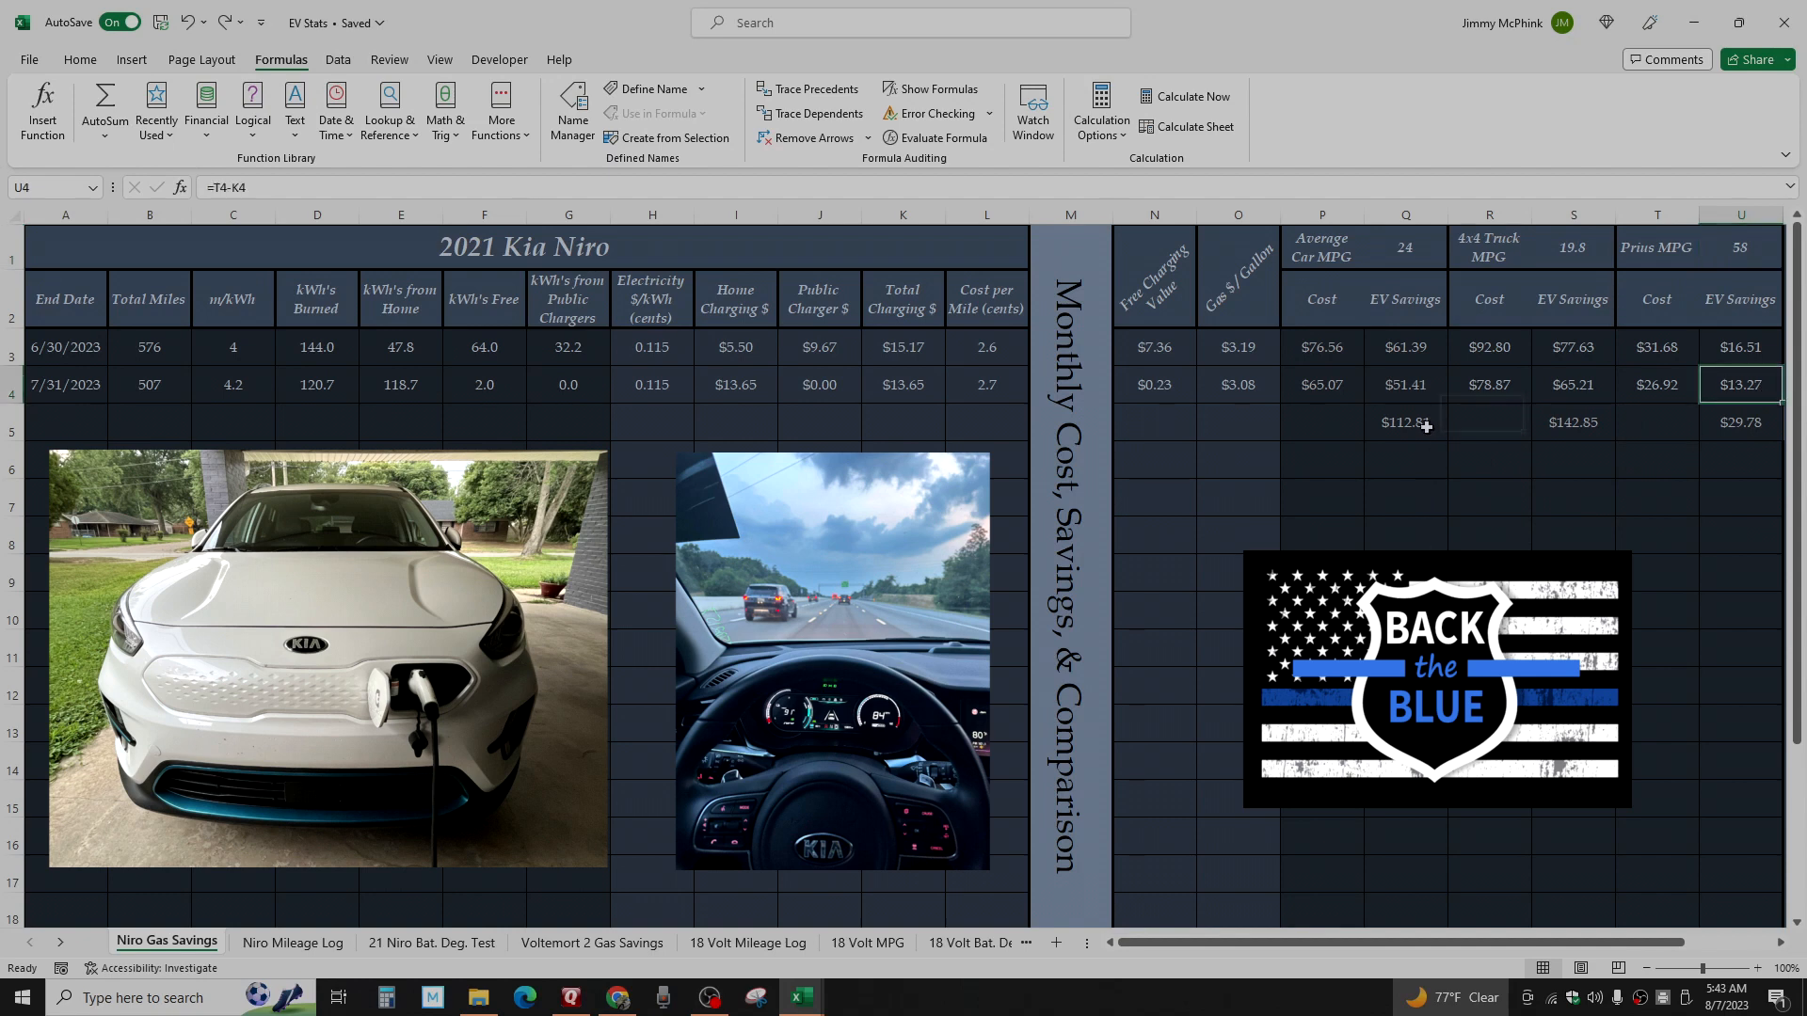
pyautogui.click(1403, 422)
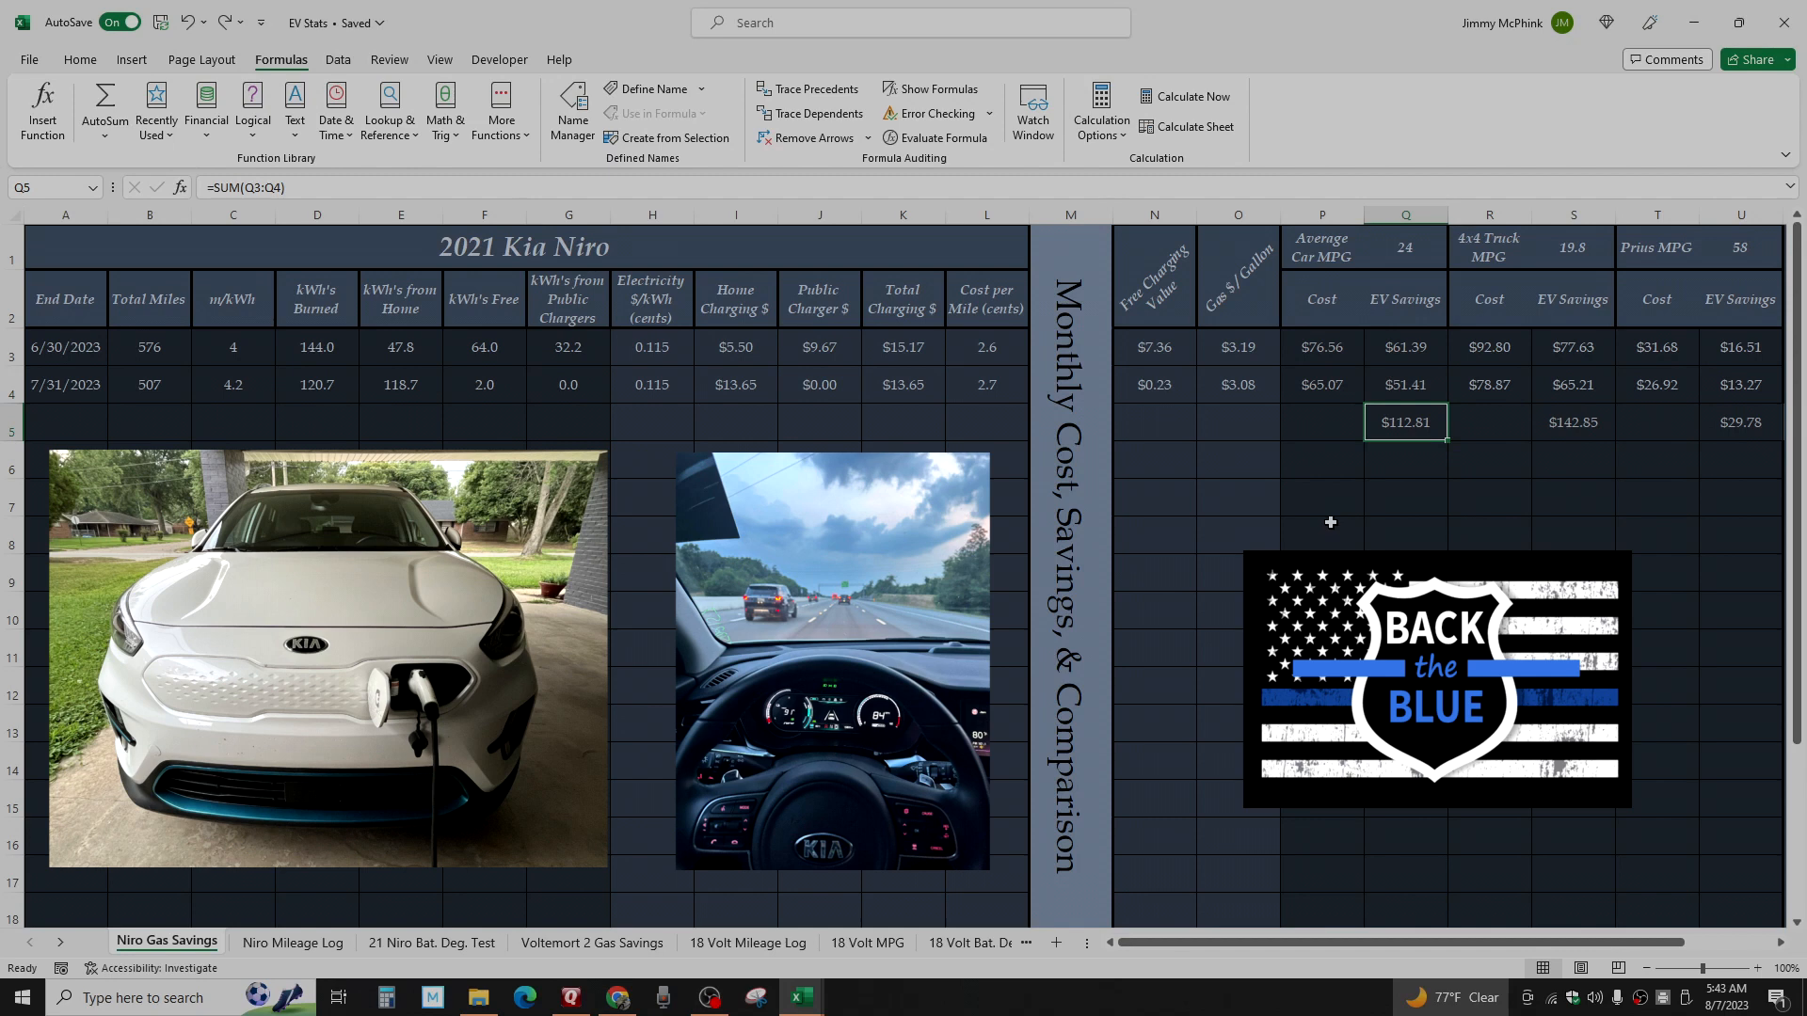
pyautogui.moveTo(1588, 429)
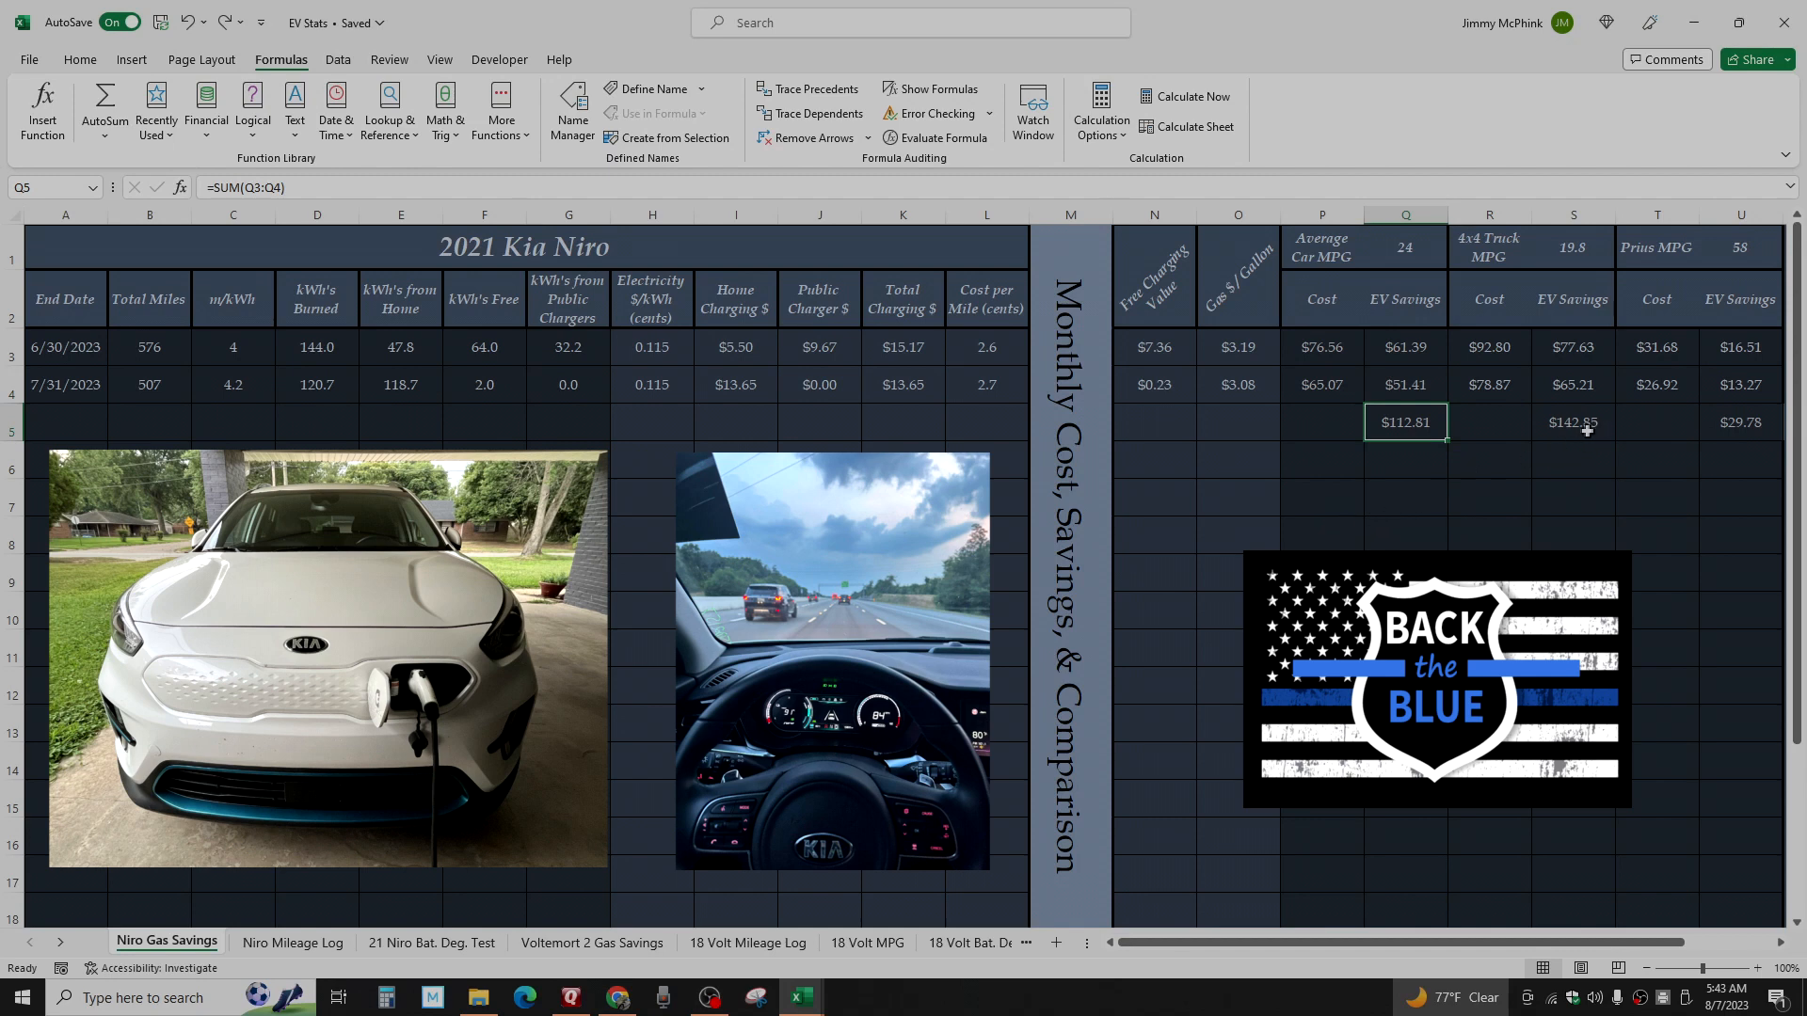
pyautogui.click(1571, 421)
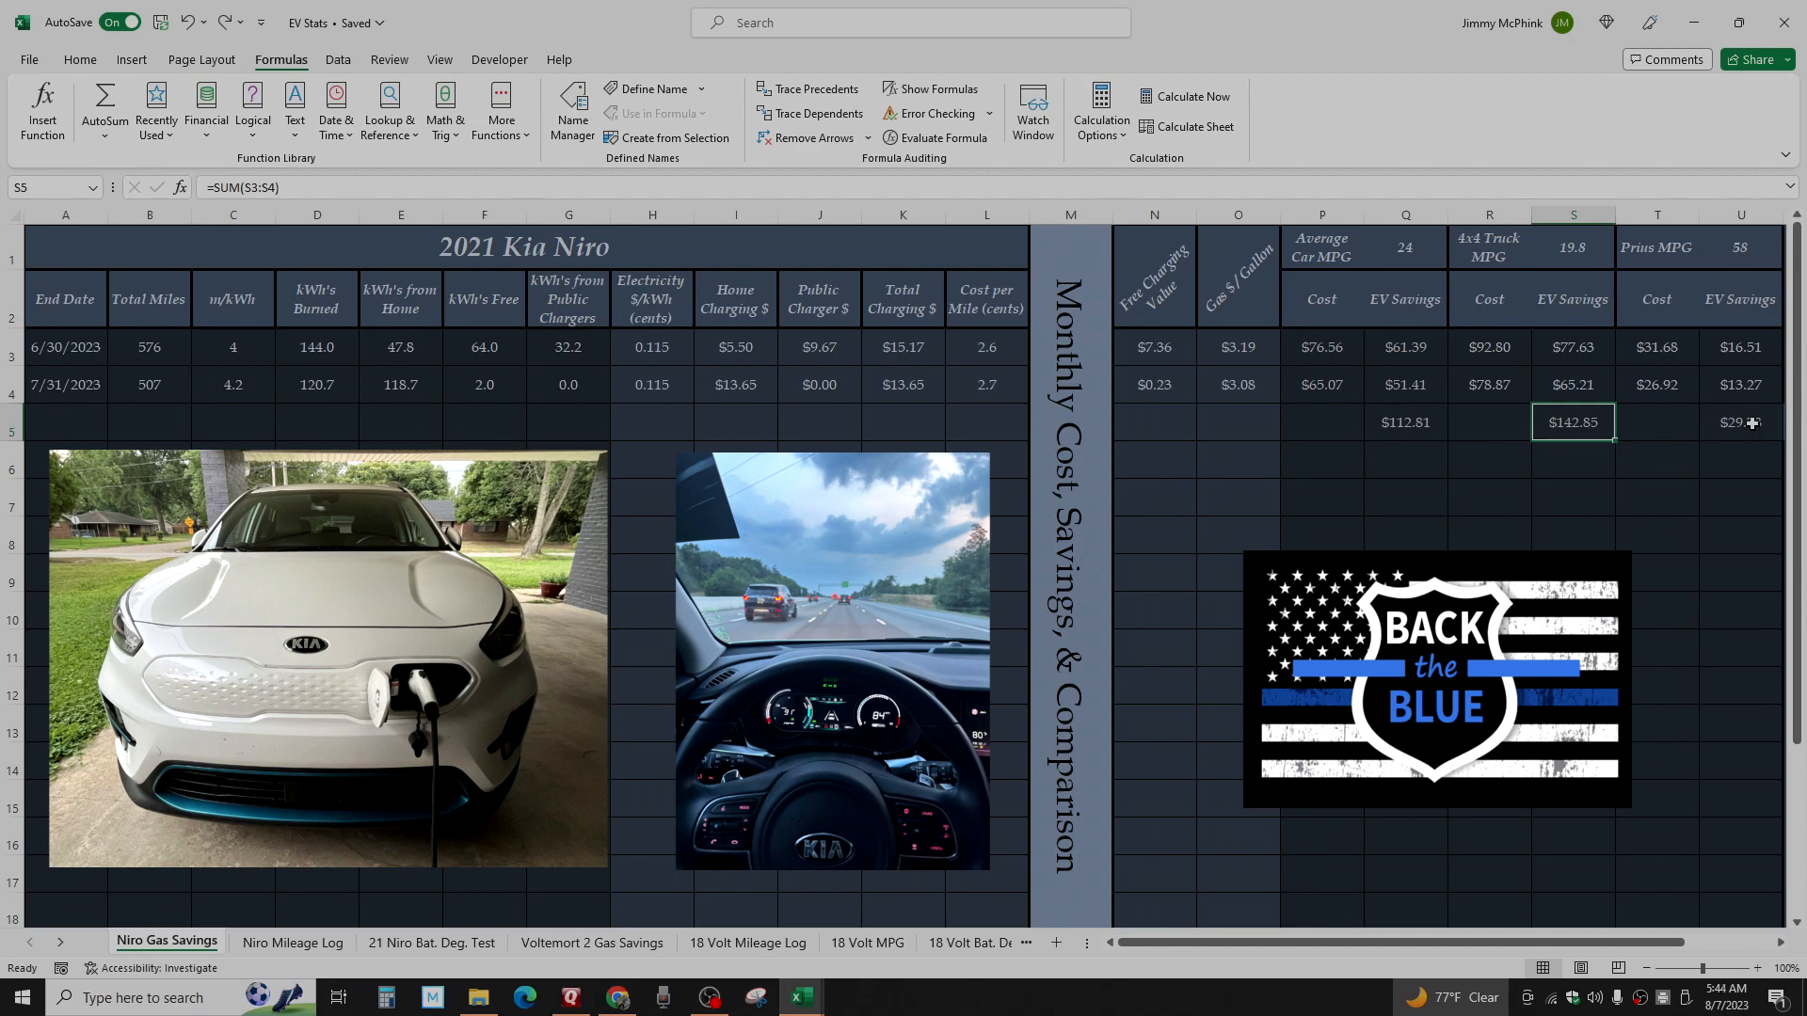
pyautogui.click(1741, 421)
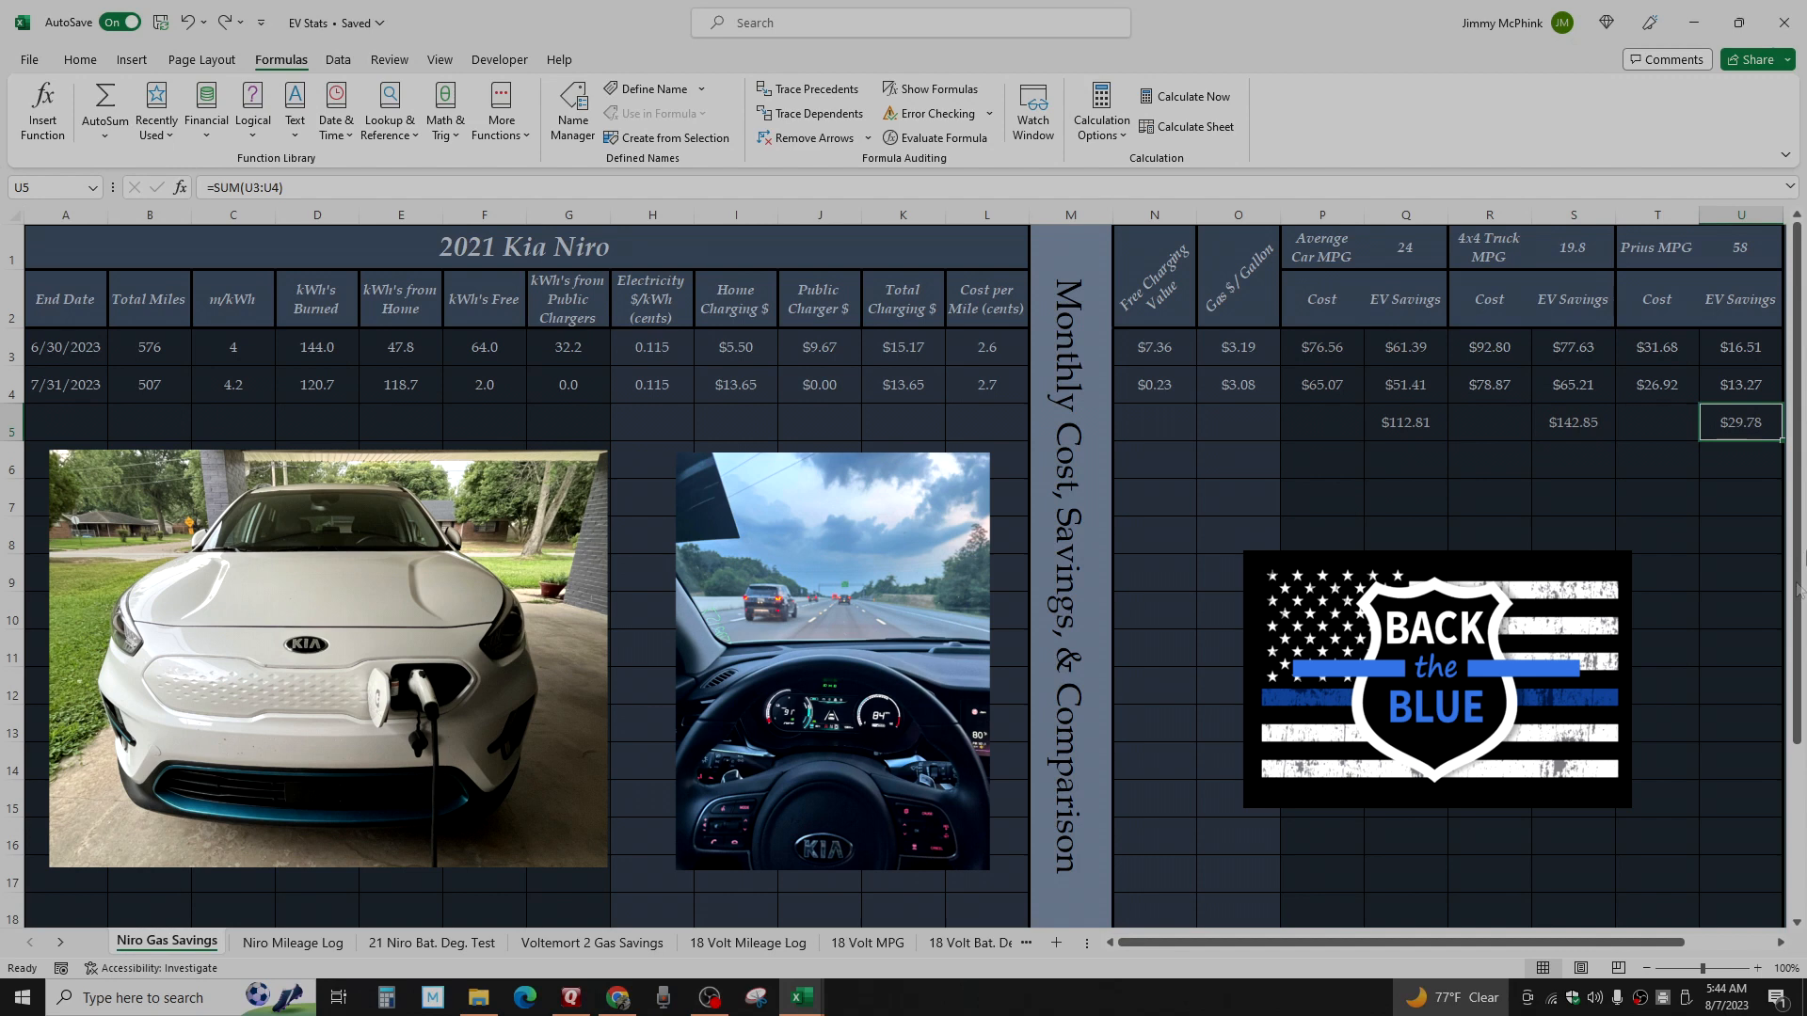
pyautogui.moveTo(1739, 422)
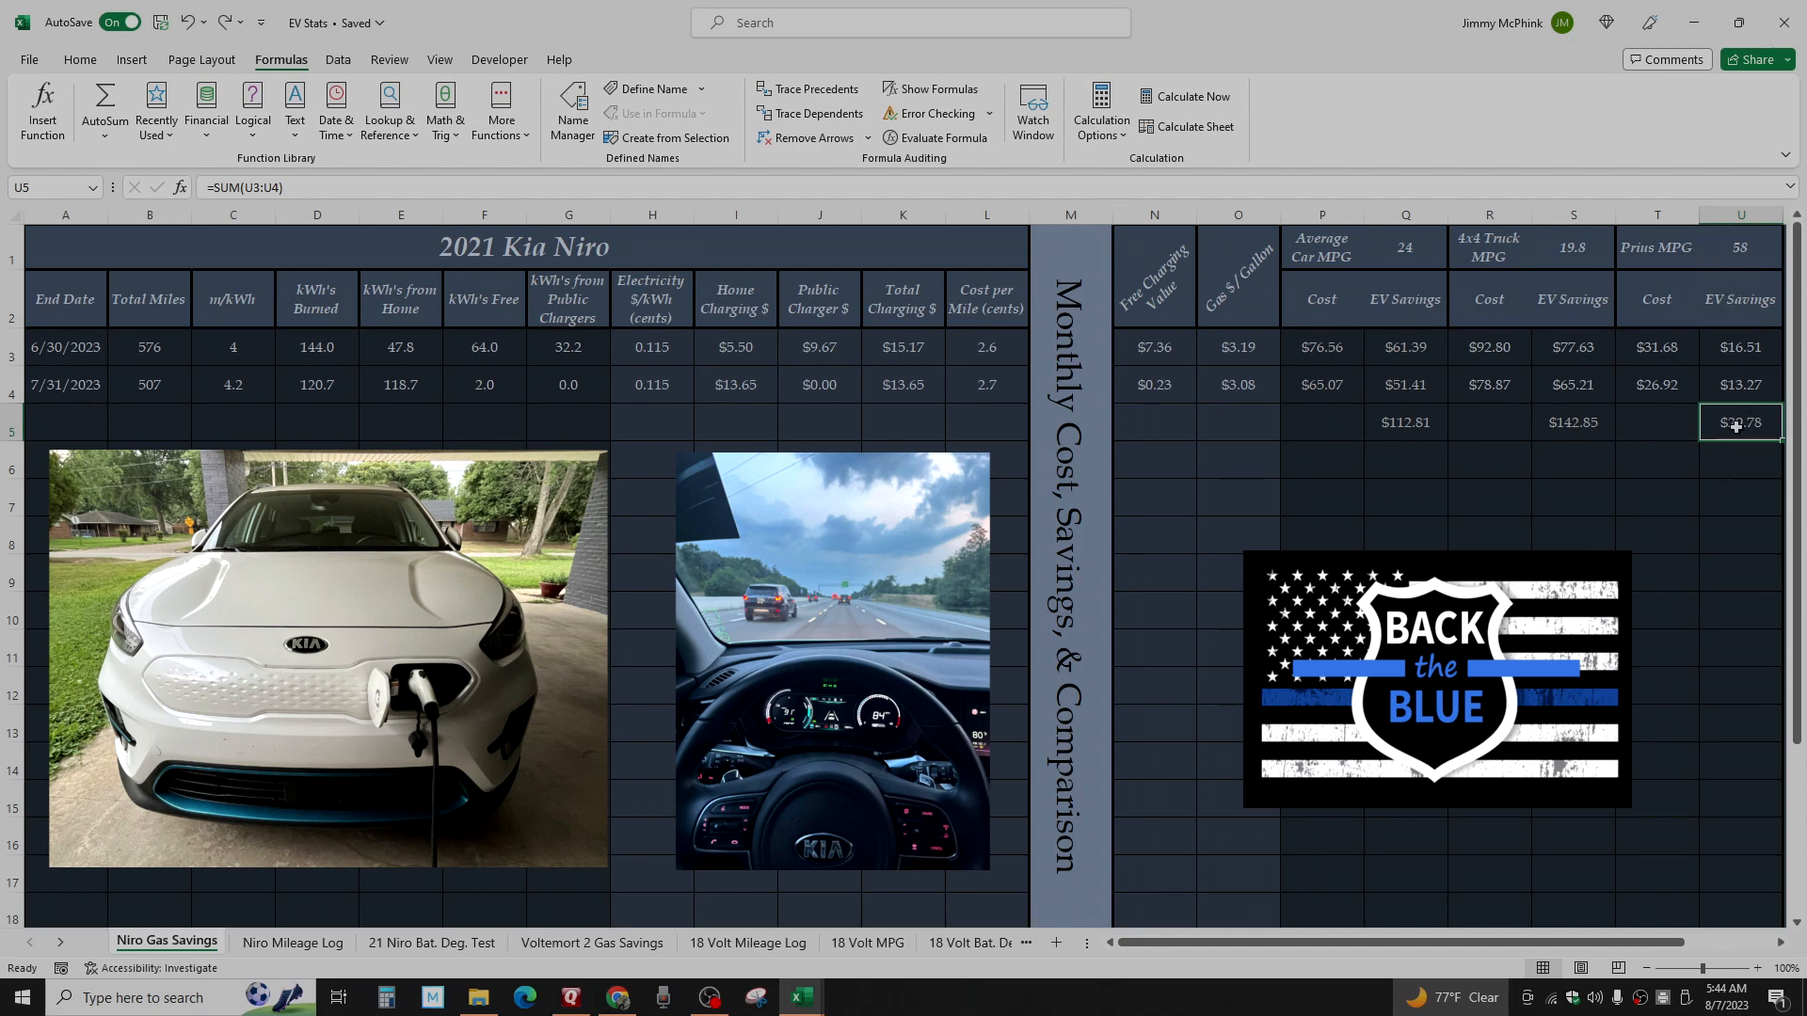
pyautogui.click(1571, 422)
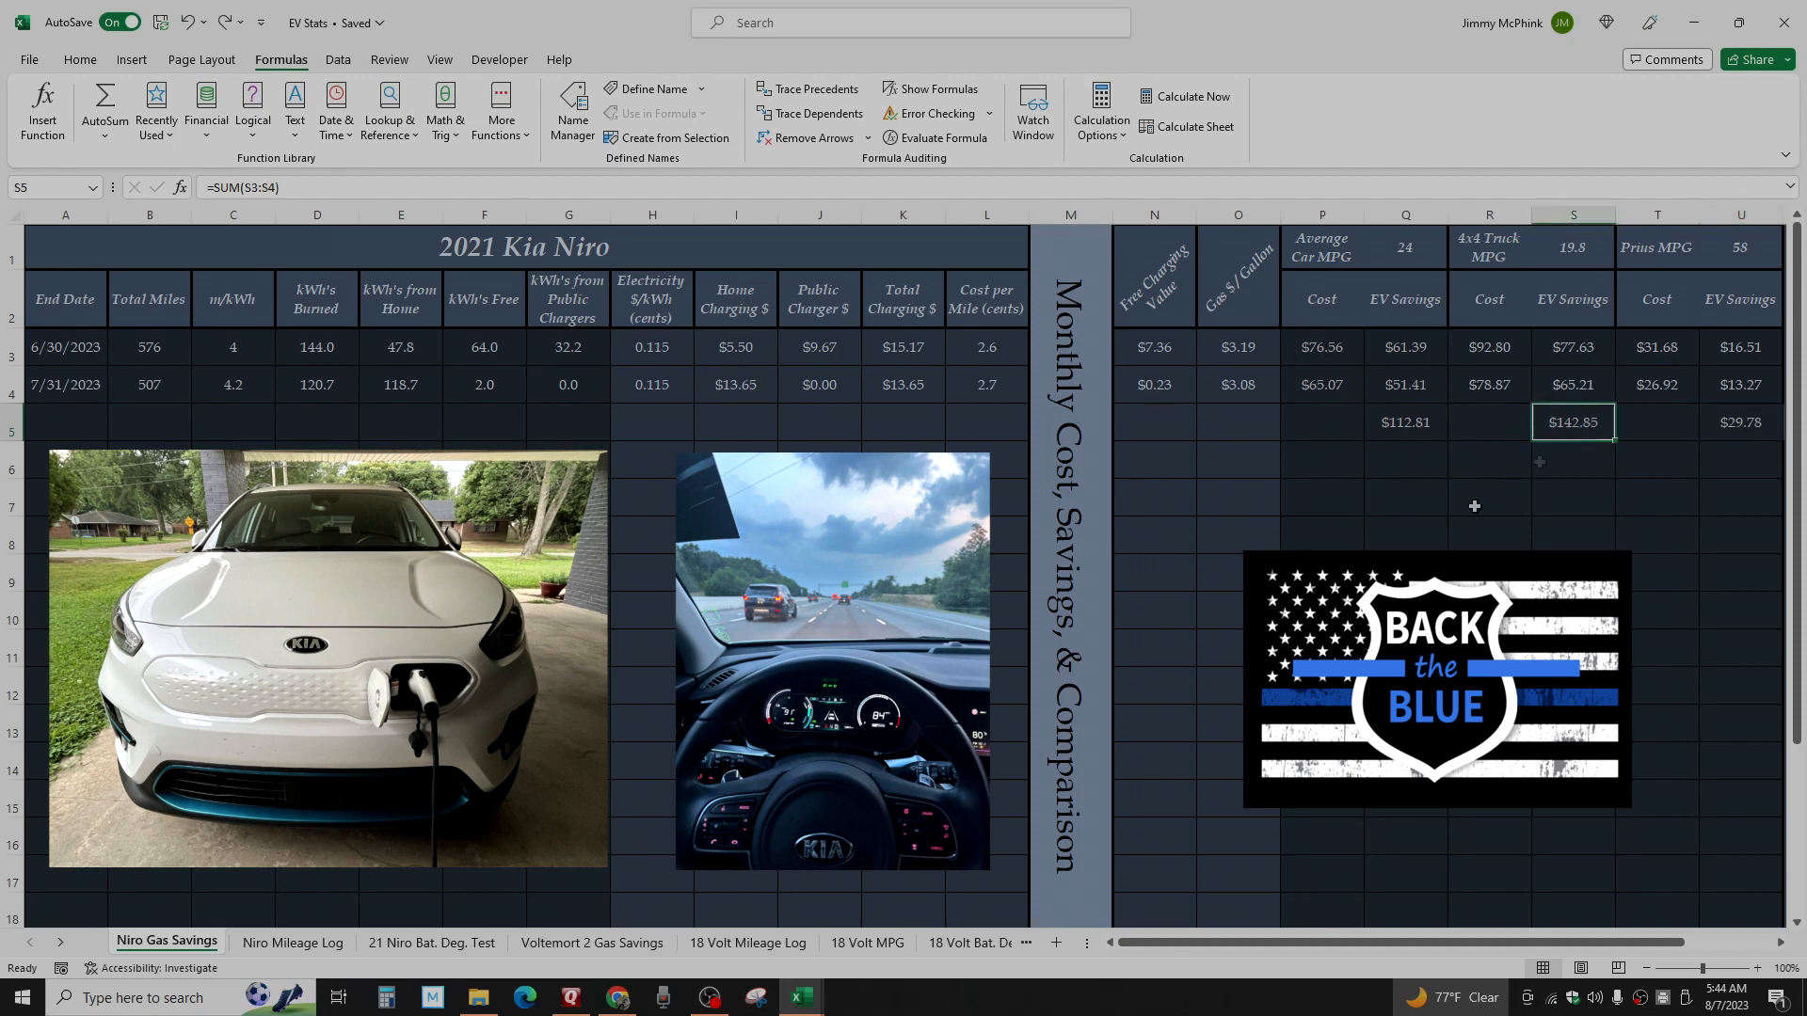
pyautogui.moveTo(1473, 507)
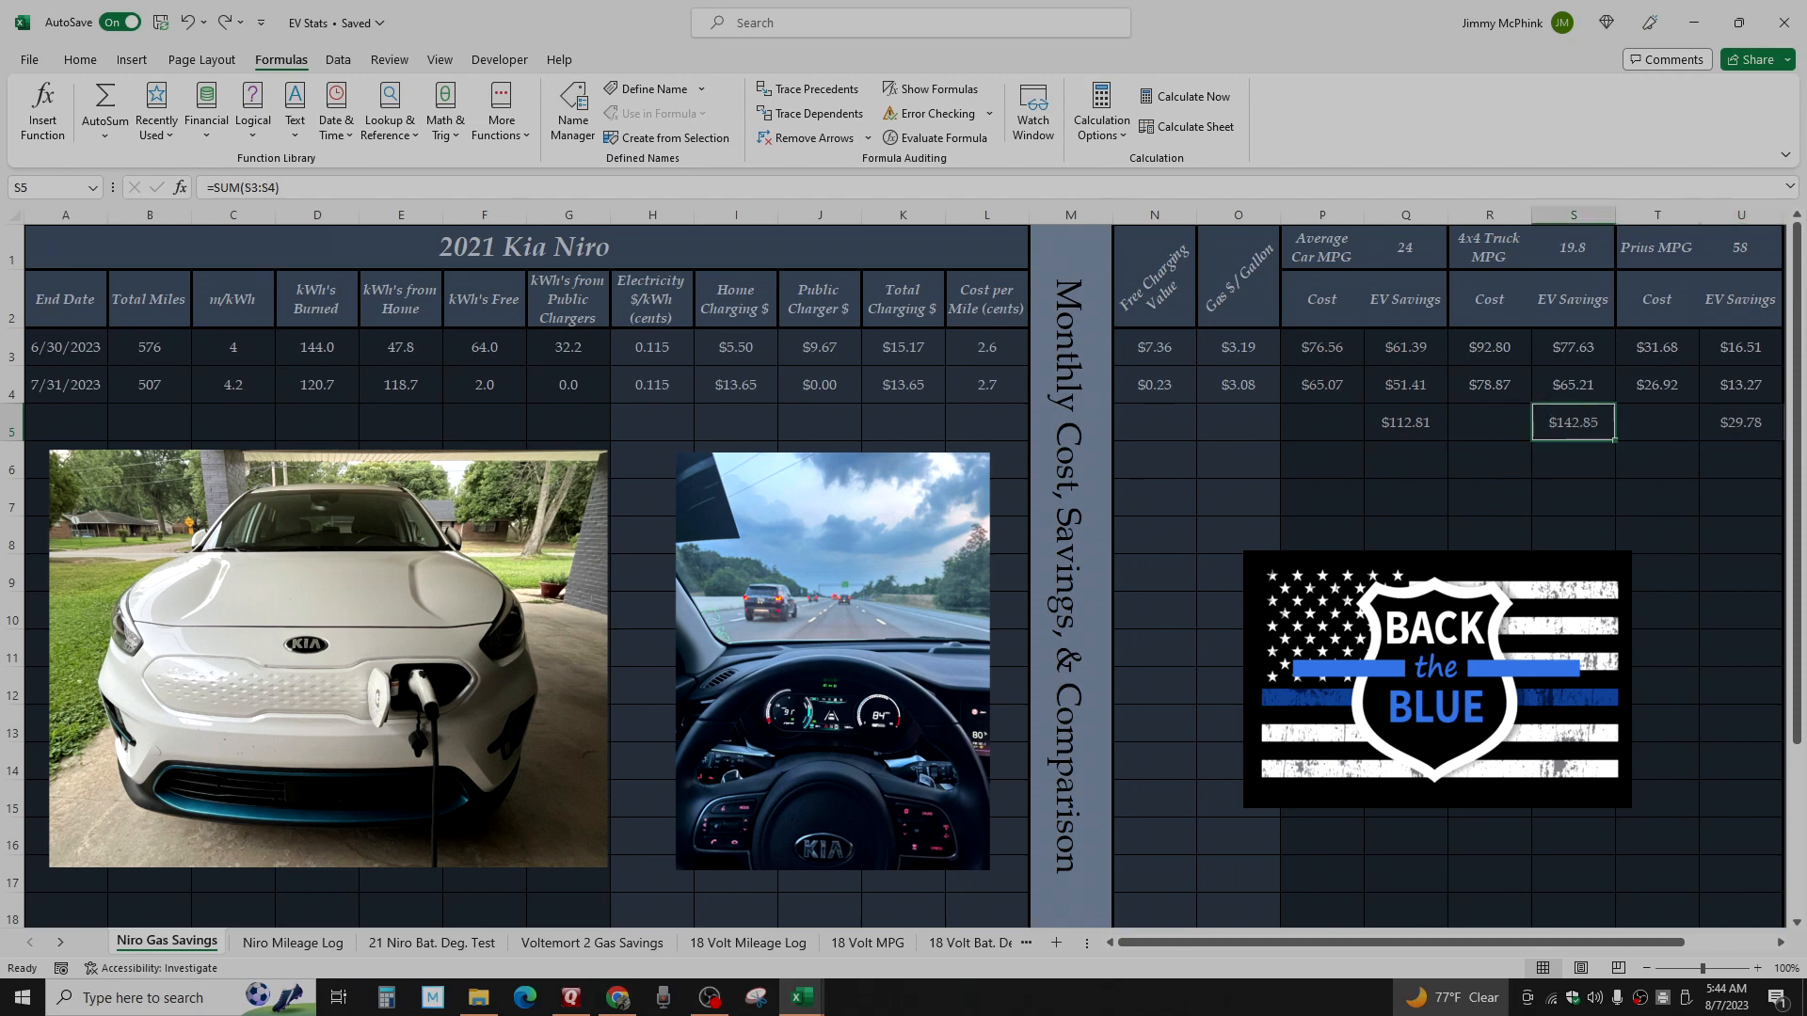
pyautogui.moveTo(1402, 429)
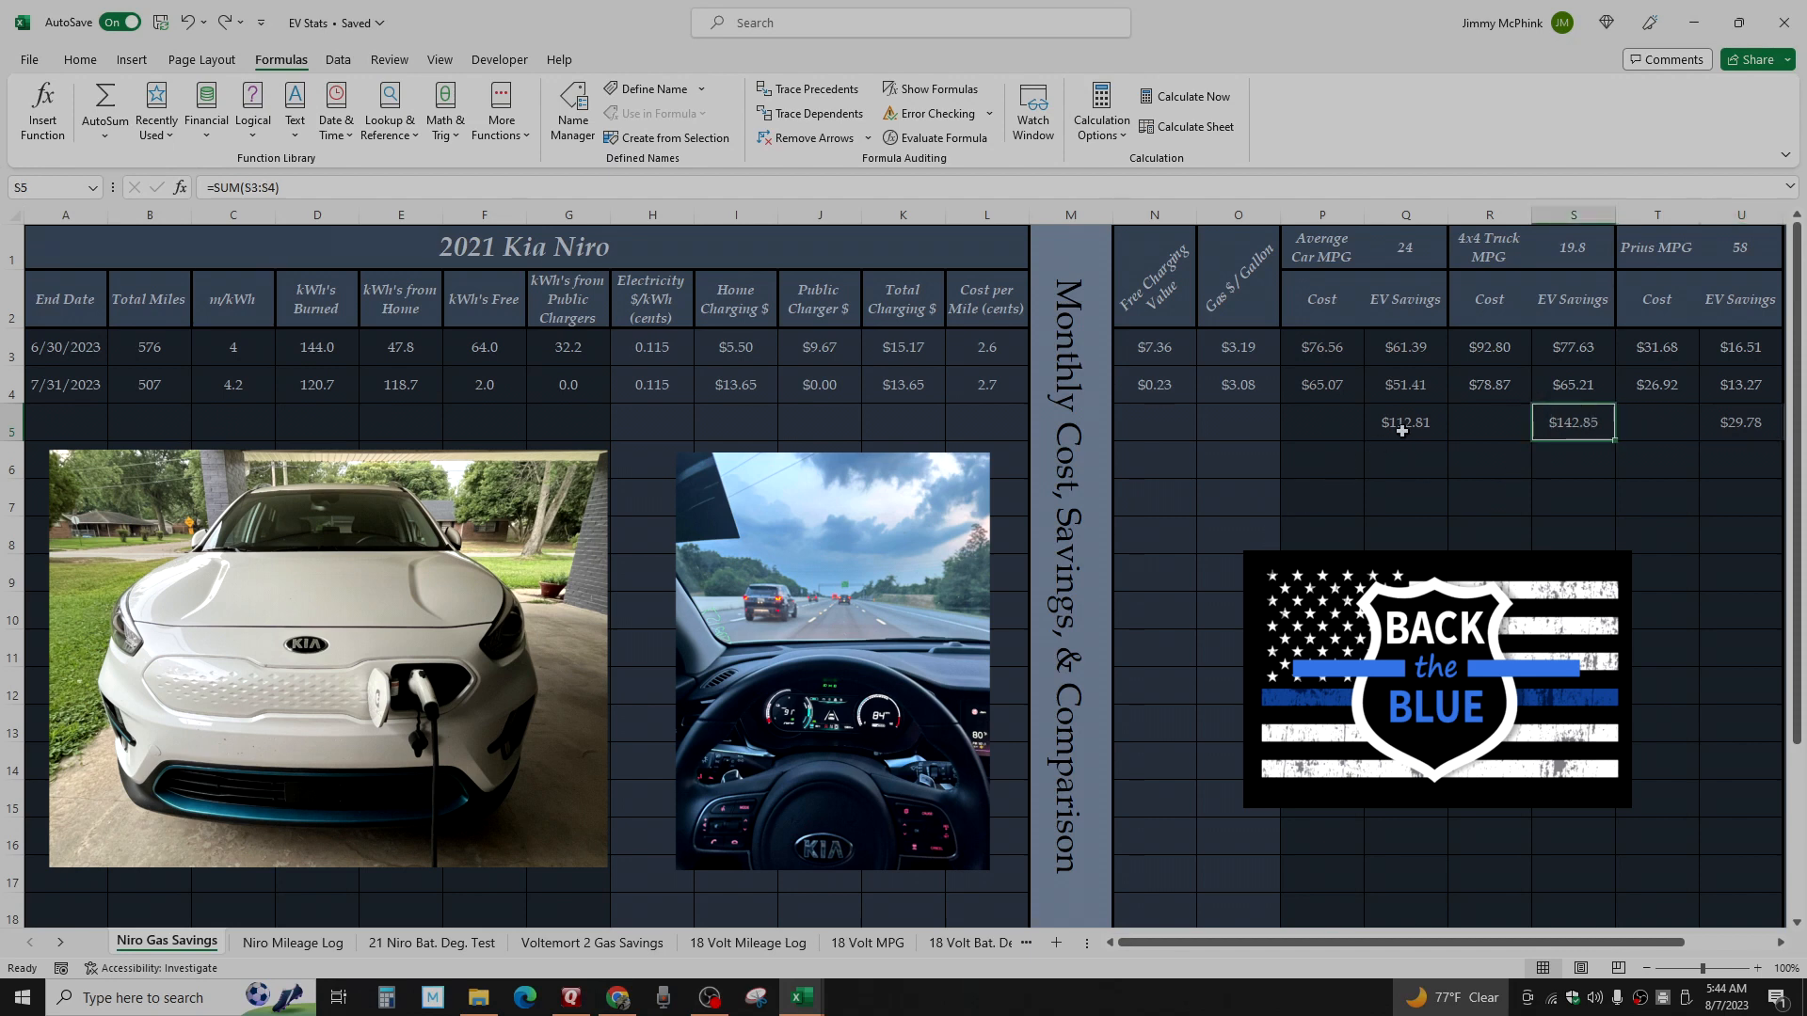